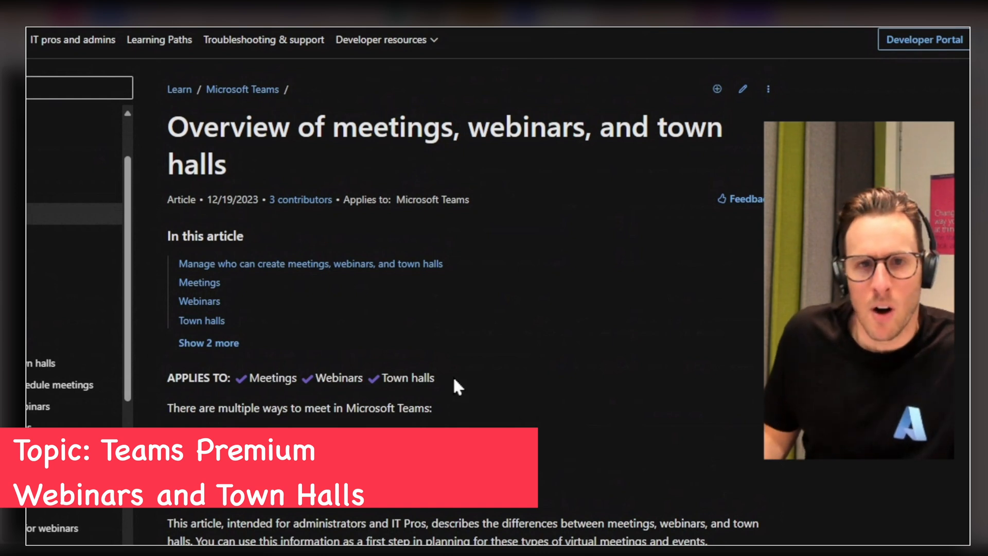
# Open the 'Meetings, webinars, and town halls feature comparison' article and scroll its table to Q&A.
pyautogui.scroll(-3)
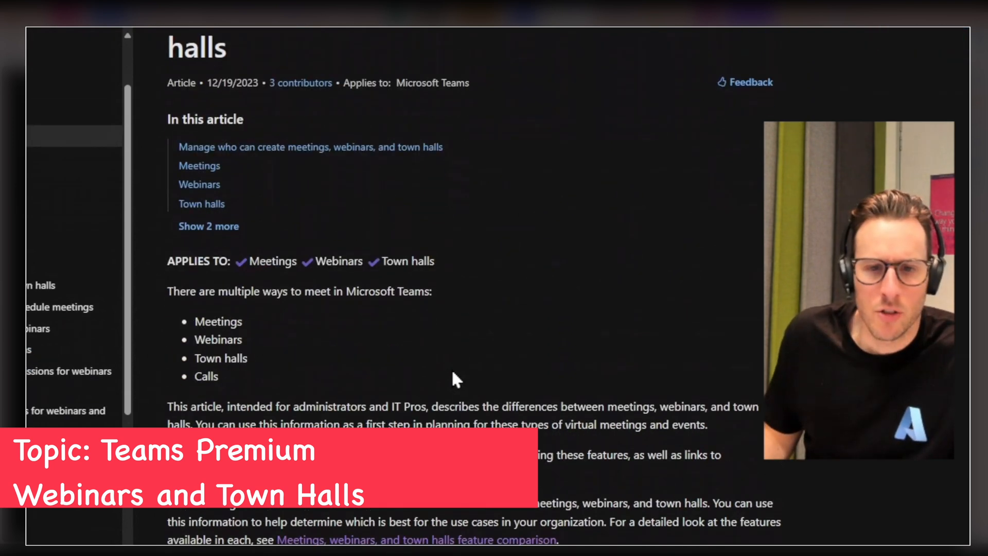
pyautogui.scroll(-3)
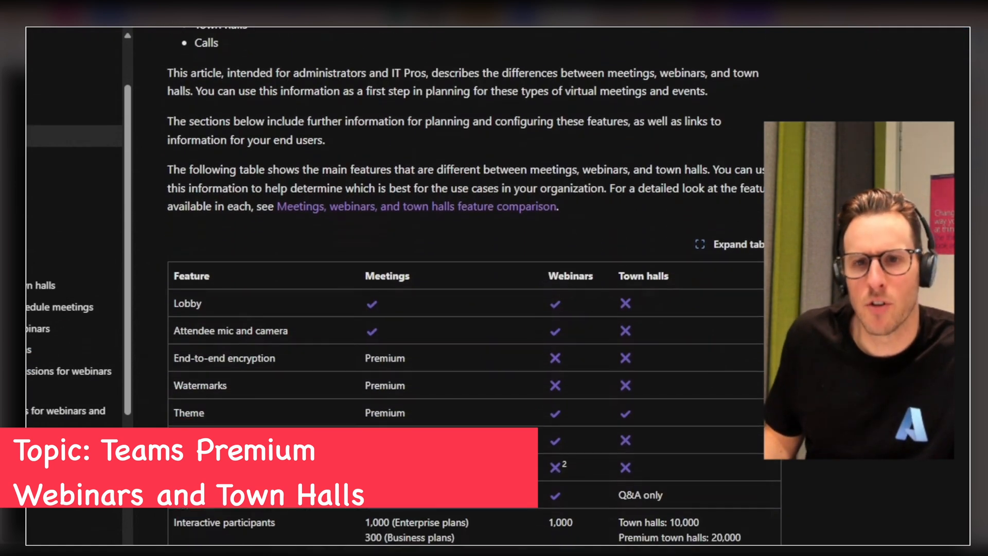
pyautogui.scroll(-3)
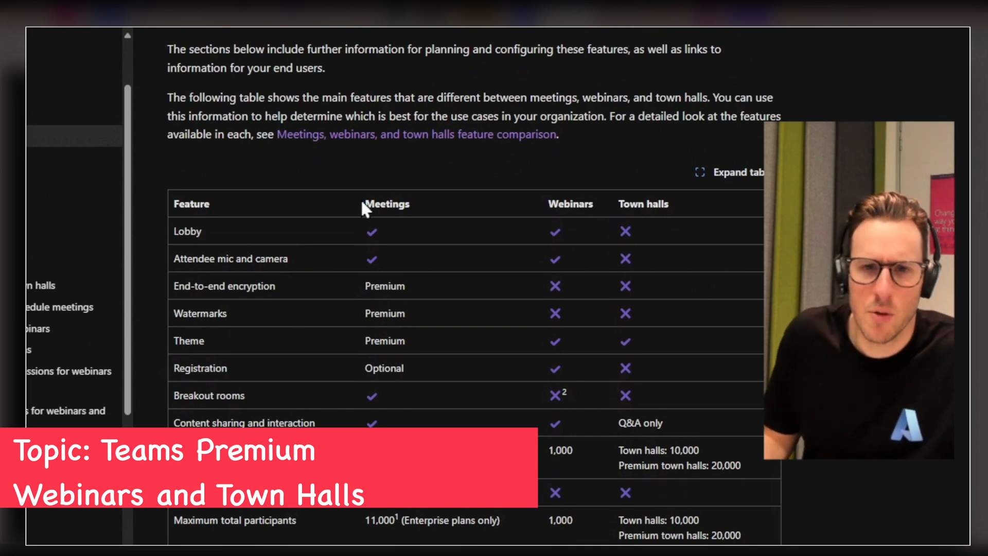
pyautogui.moveTo(483, 240)
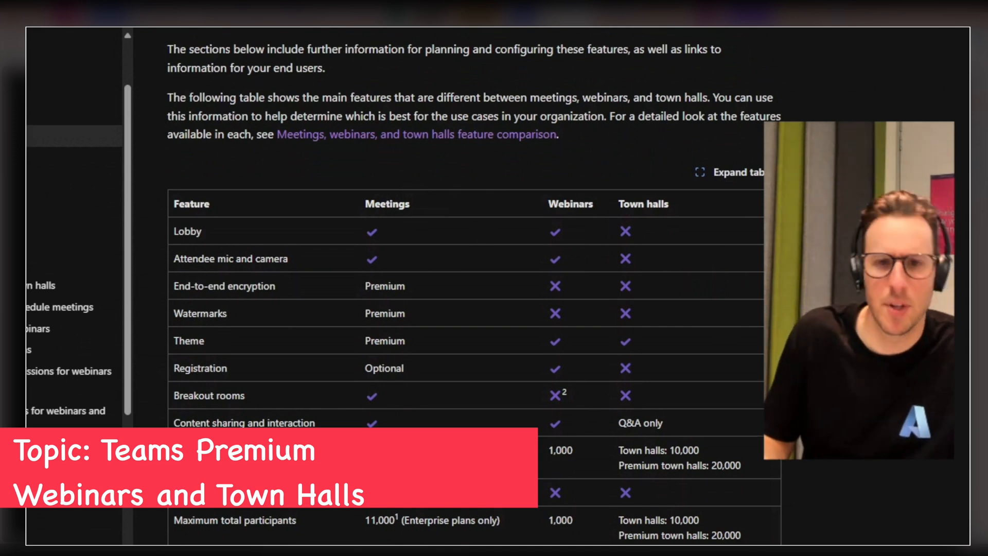
pyautogui.moveTo(345, 216)
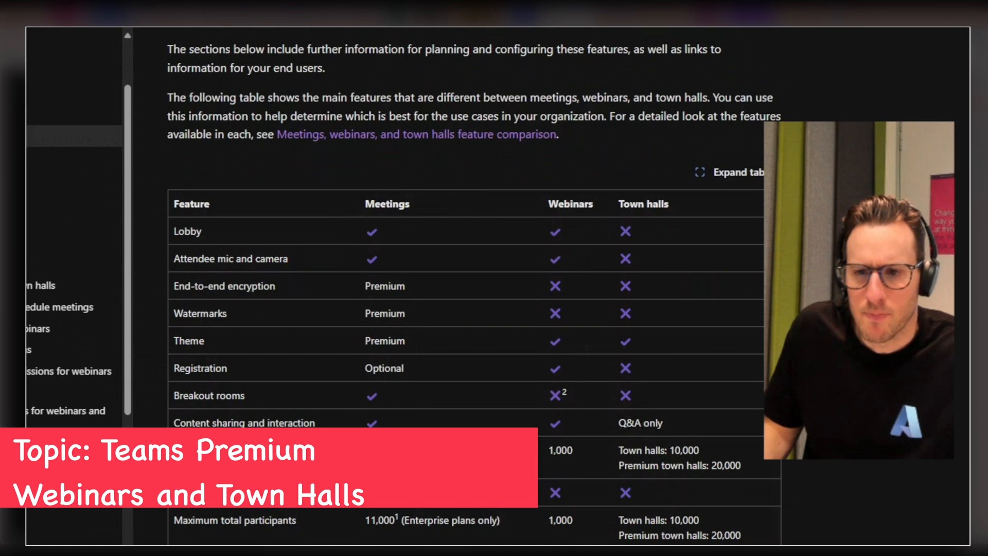
pyautogui.scroll(-3)
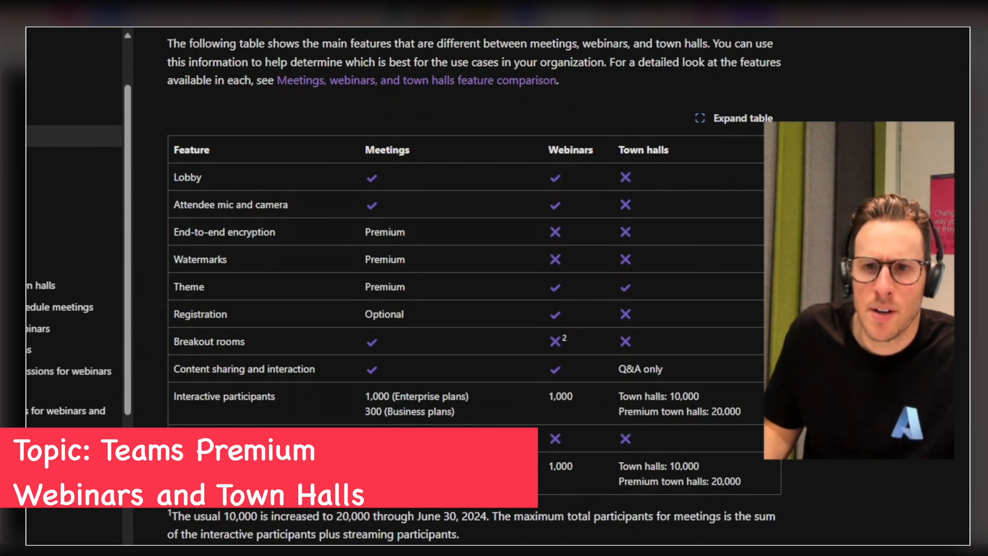
pyautogui.click(416, 80)
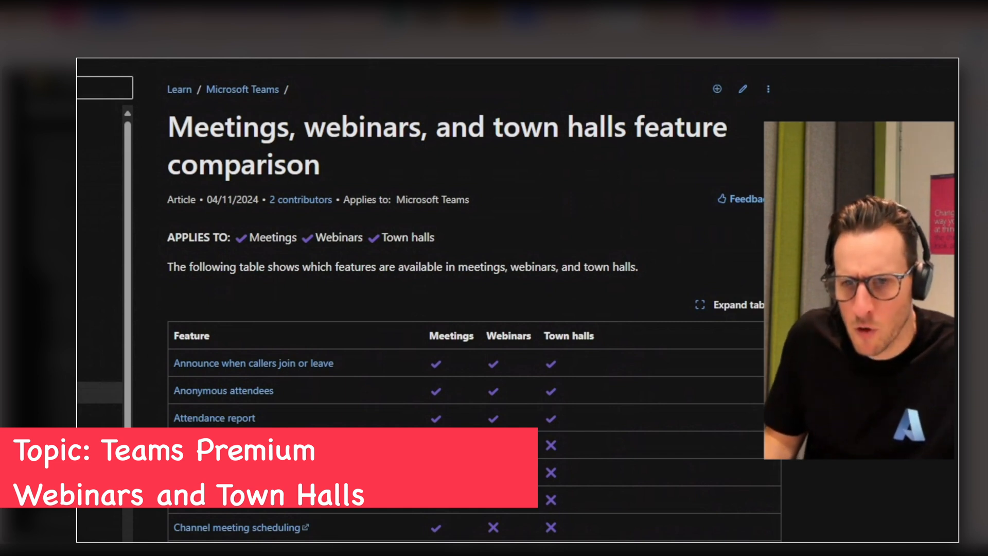
pyautogui.scroll(-3)
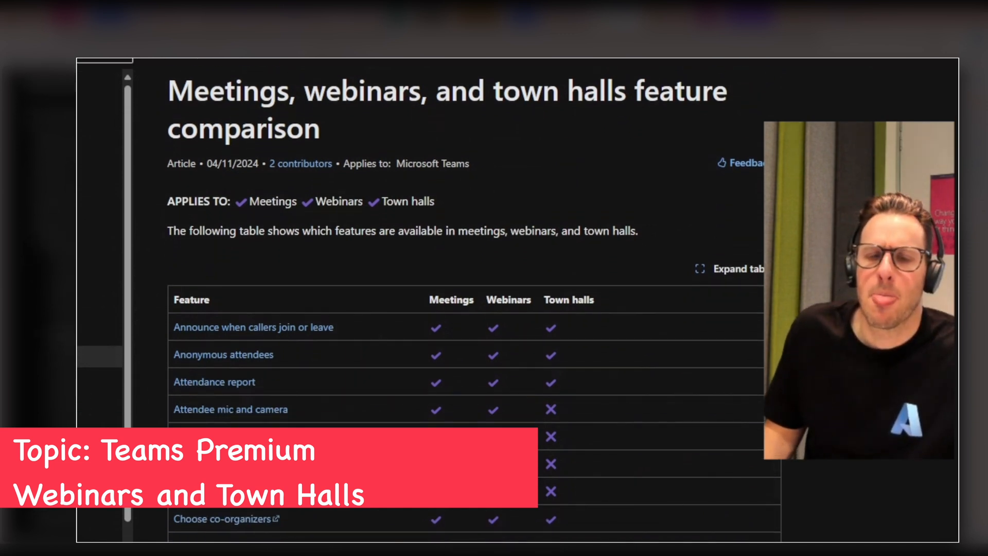
pyautogui.scroll(-3)
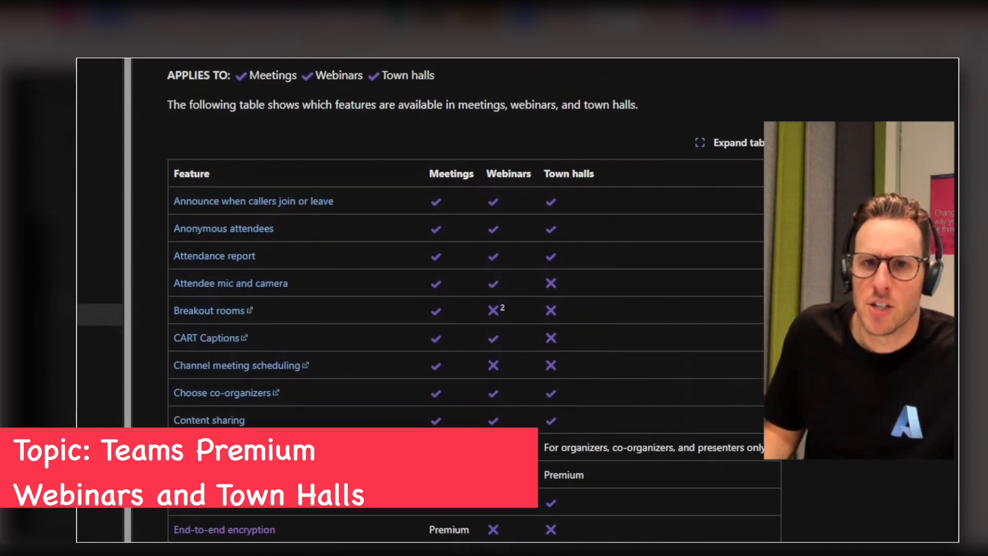
pyautogui.scroll(-3)
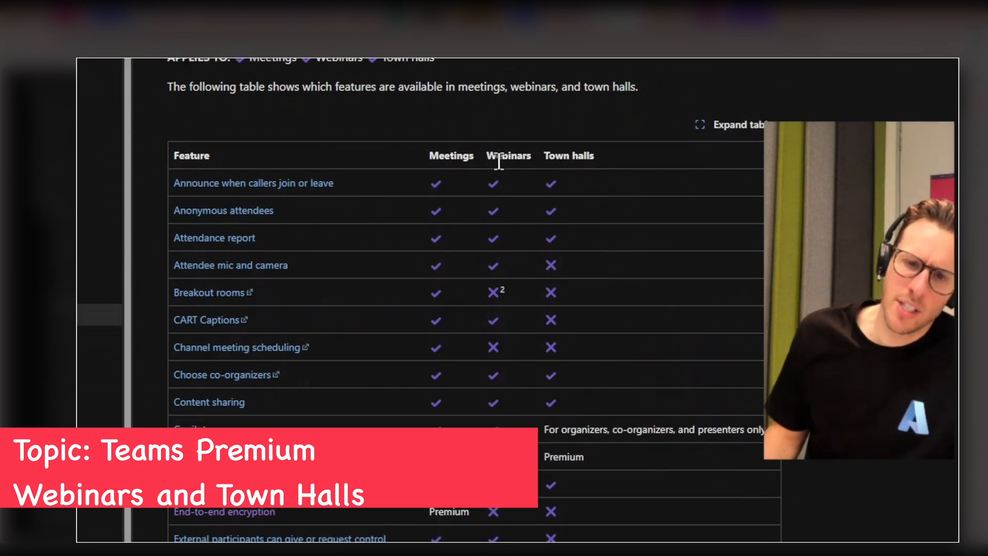
pyautogui.scroll(-3)
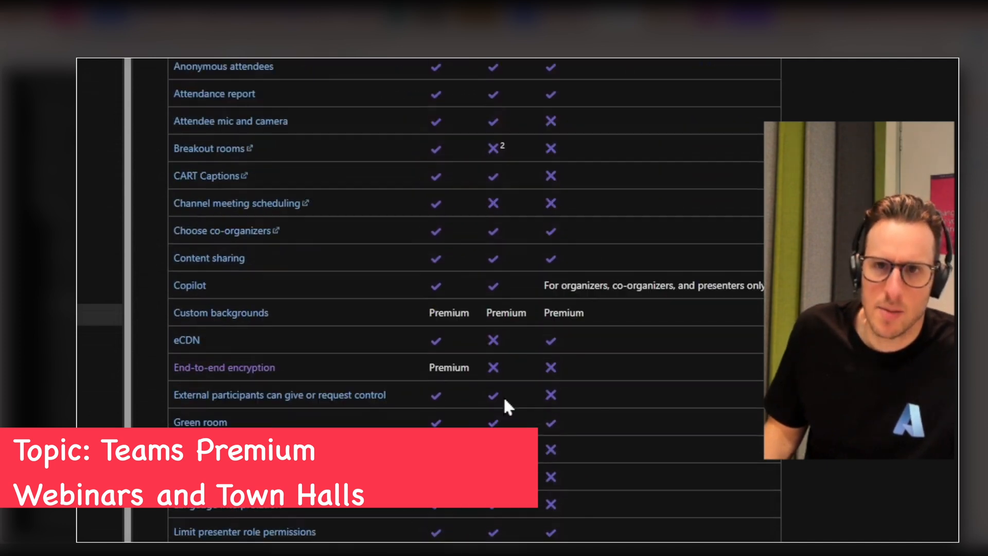
pyautogui.scroll(-3)
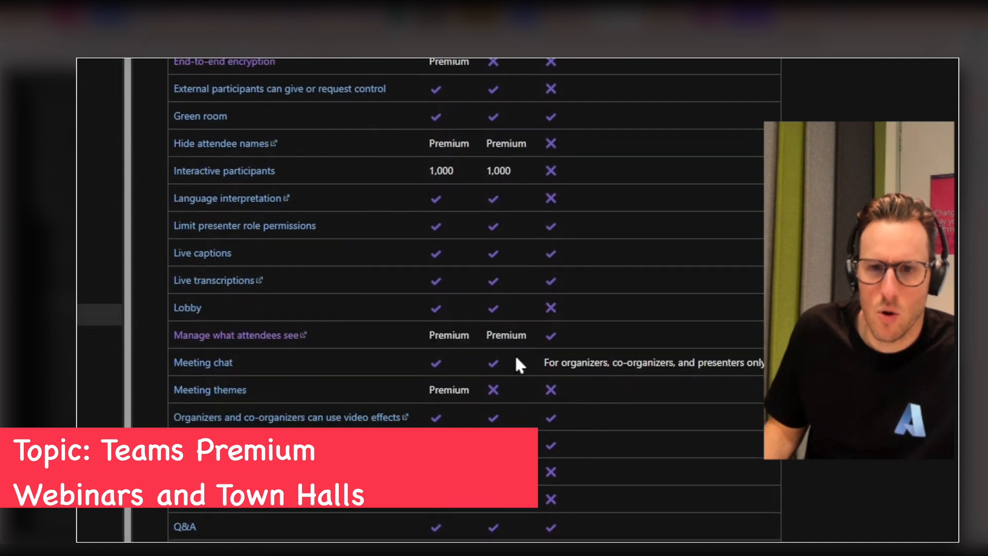
pyautogui.moveTo(246, 356)
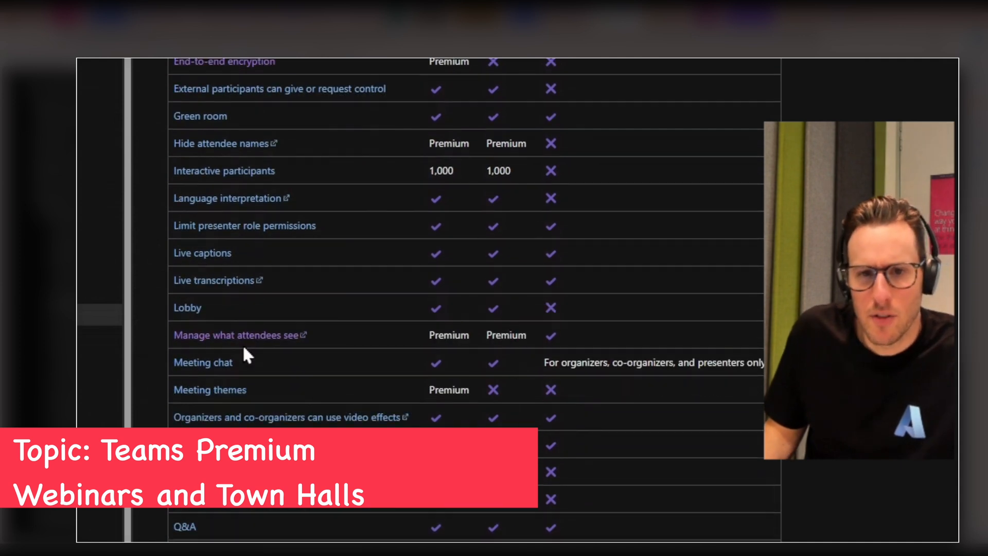
pyautogui.moveTo(259, 335)
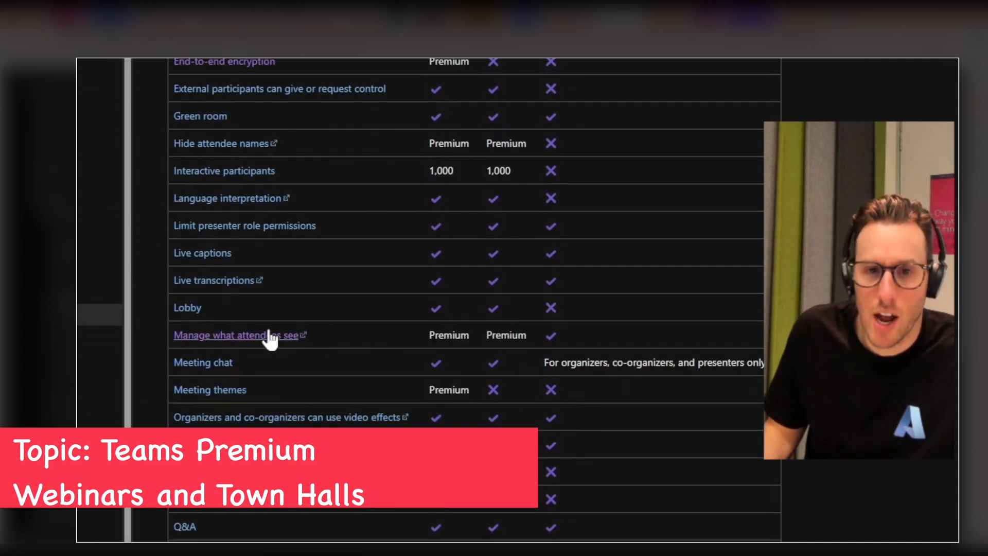
pyautogui.moveTo(375, 344)
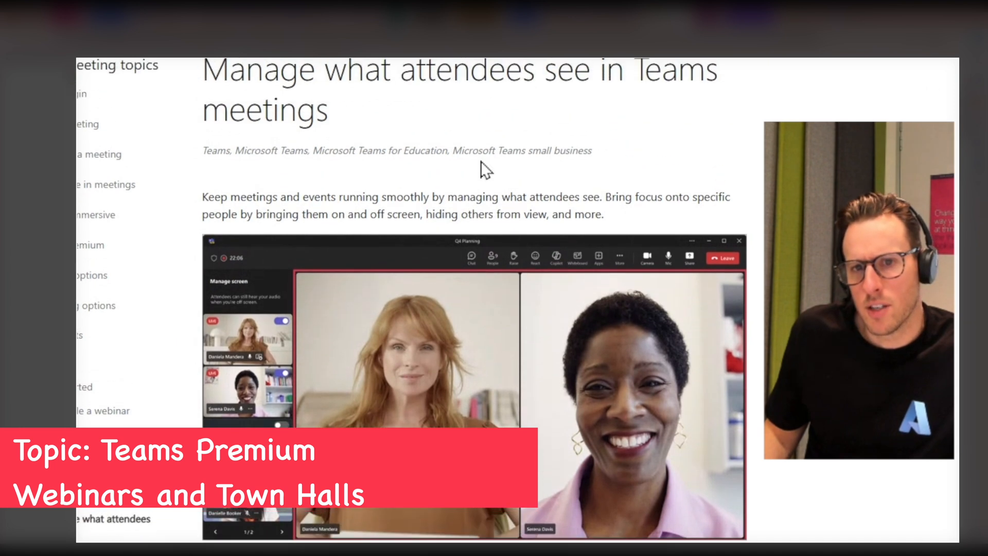
pyautogui.moveTo(503, 216)
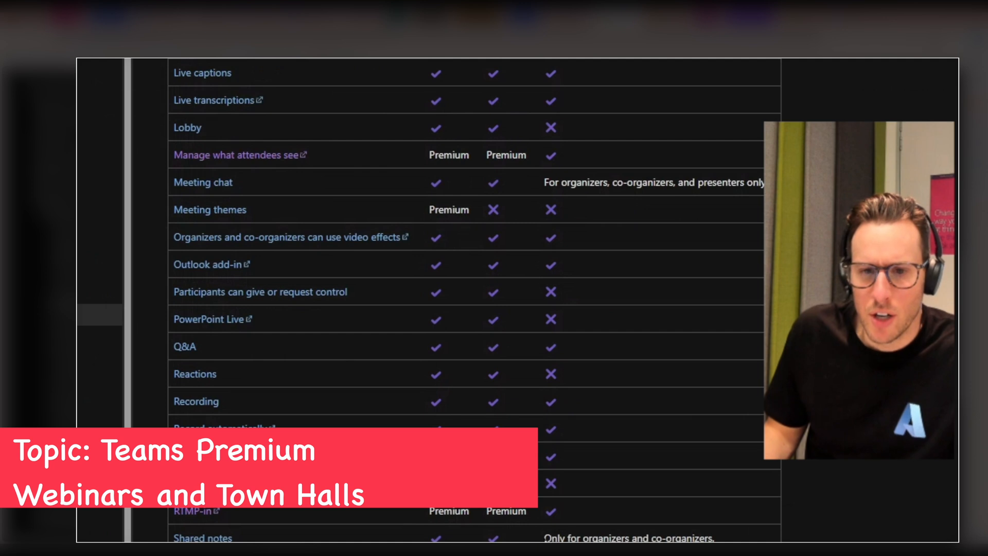
# Scroll the comparison table past Registration, RTMP-in and VOD down to Voice isolation.
pyautogui.scroll(-3)
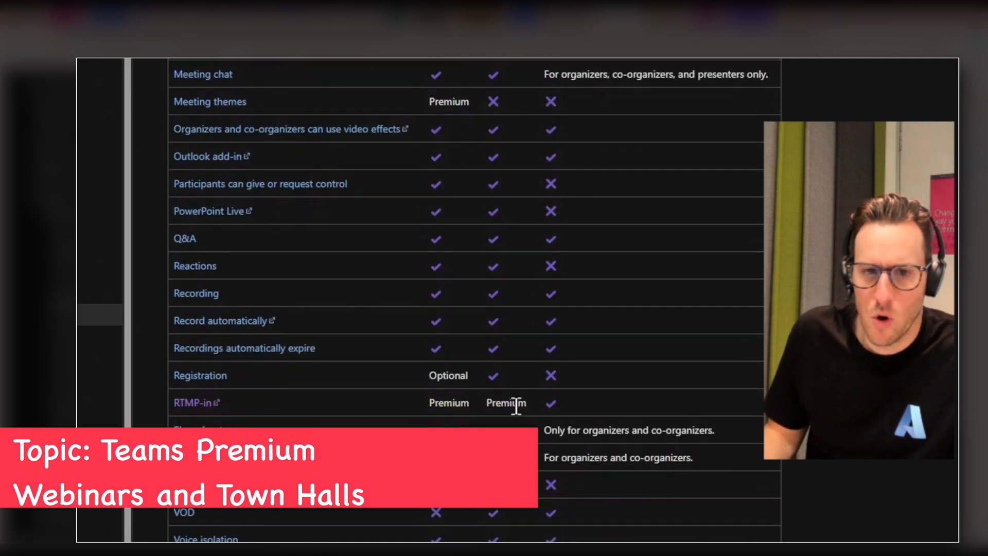
pyautogui.moveTo(290, 418)
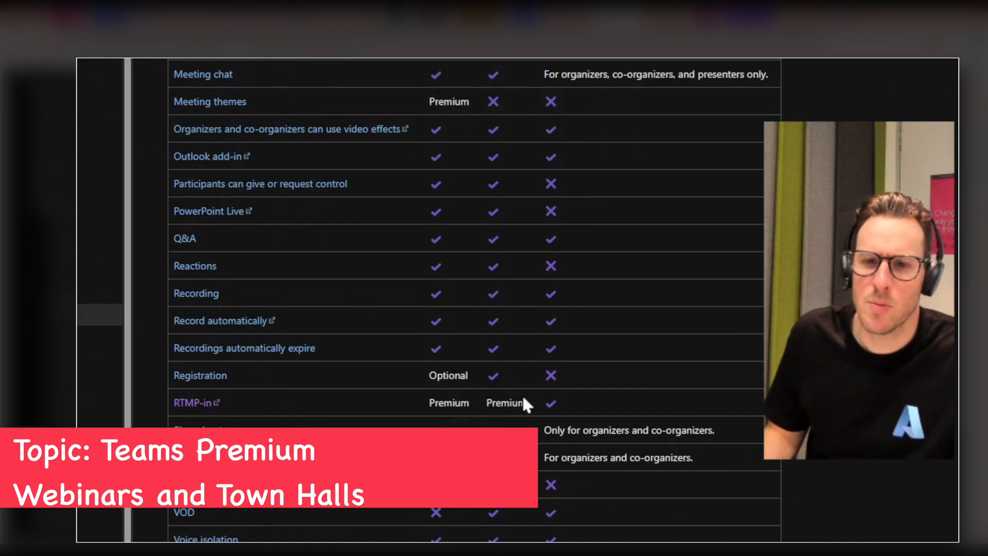
pyautogui.moveTo(724, 418)
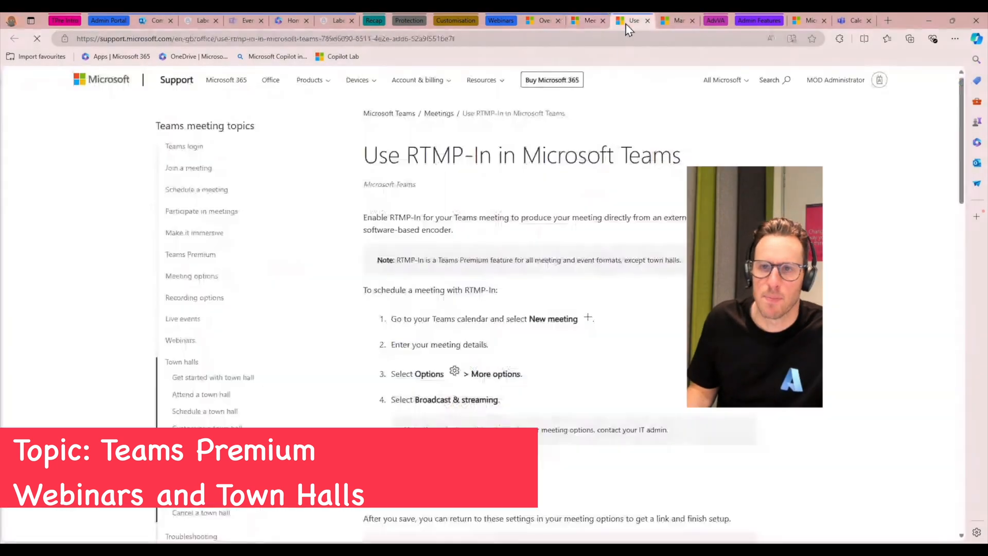
# Scroll the 'Use RTMP-In in Microsoft Teams' article to the Server Ingest URL and Stream key step.
pyautogui.scroll(-3)
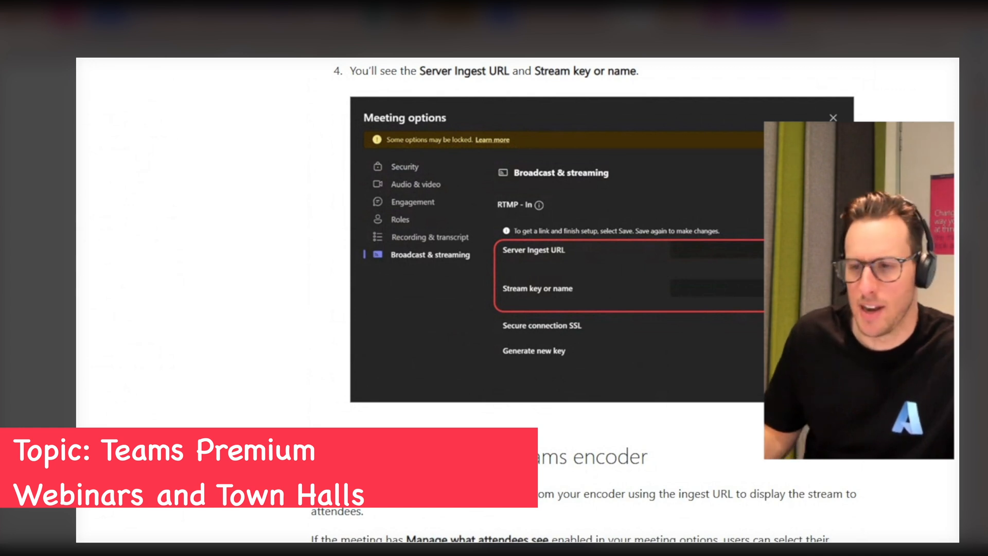
pyautogui.moveTo(270, 291)
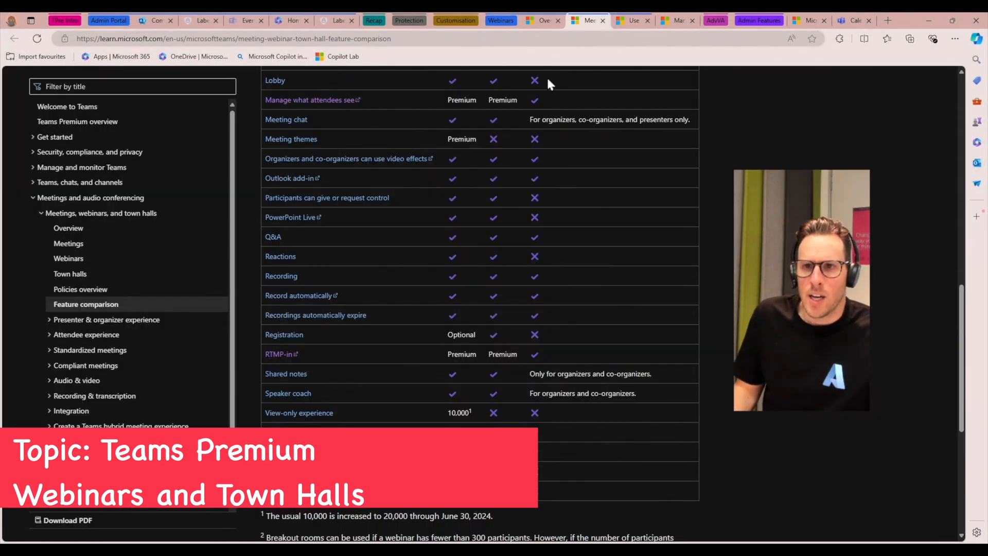
pyautogui.moveTo(854, 20)
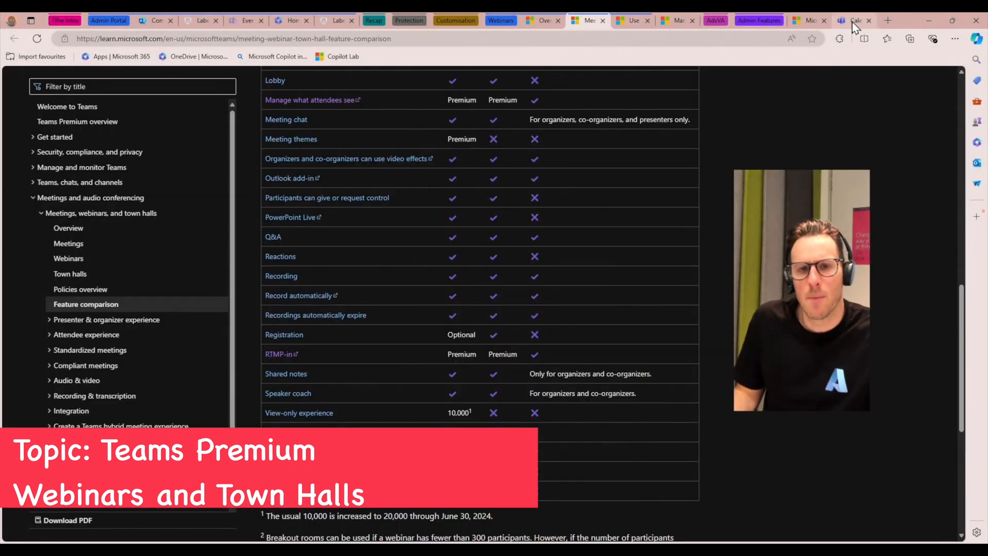
pyautogui.scroll(3)
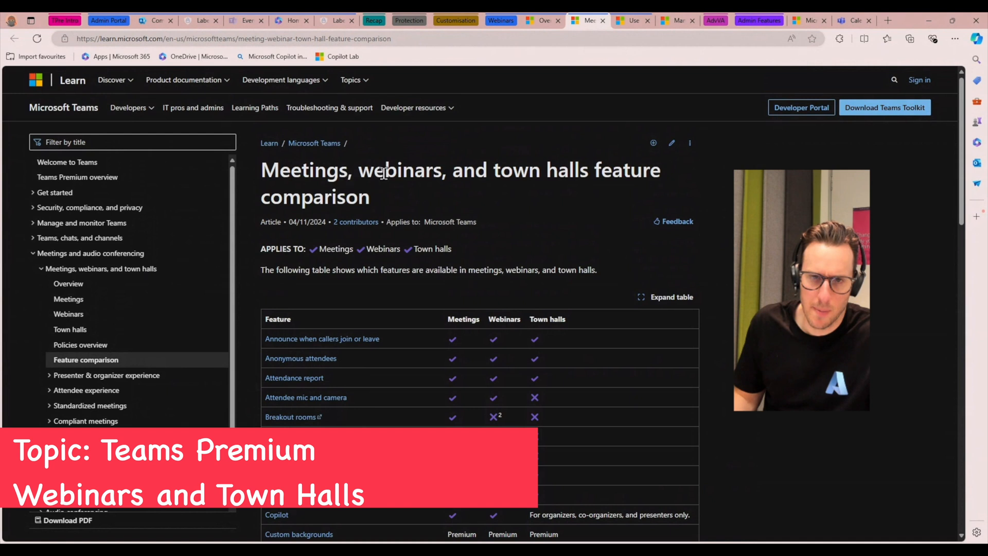
pyautogui.scroll(-3)
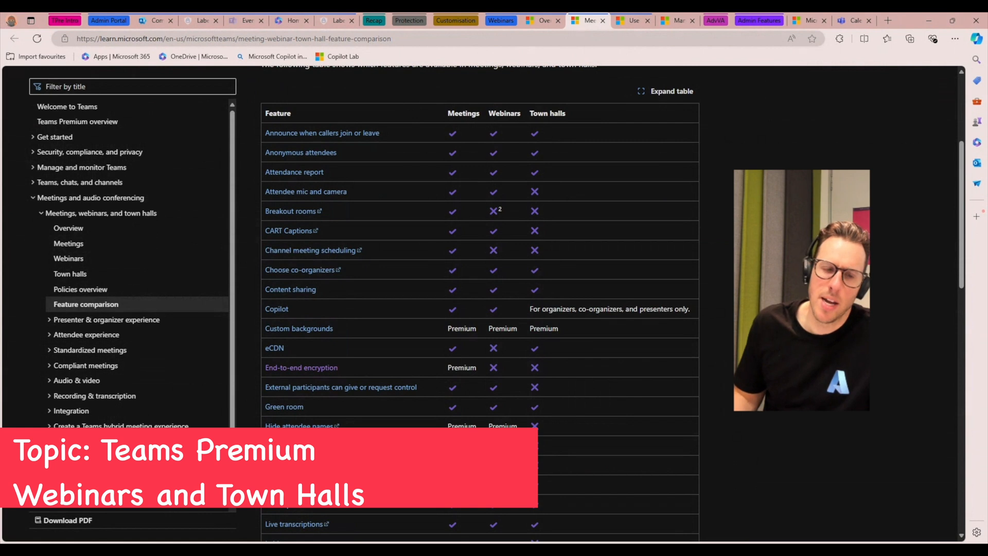
pyautogui.scroll(-3)
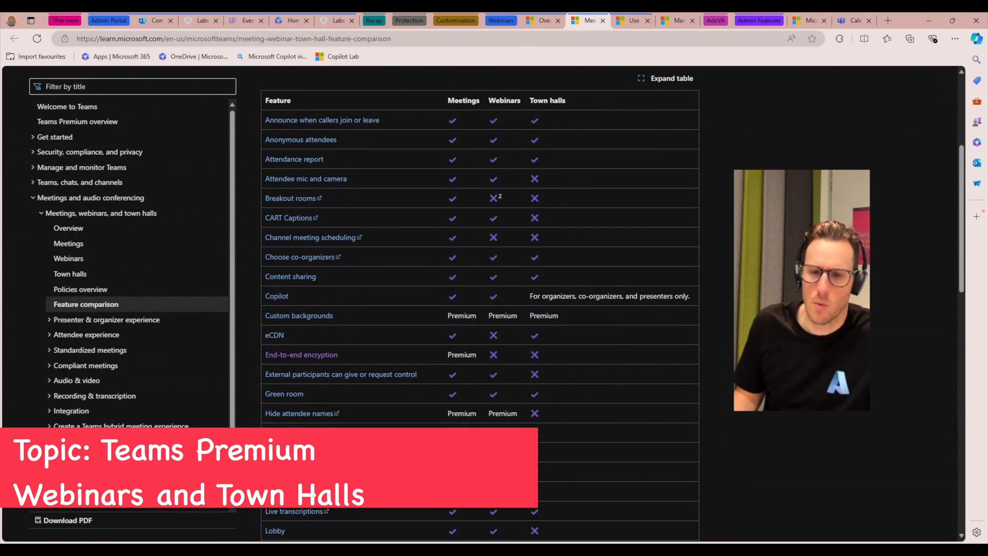
pyautogui.scroll(-3)
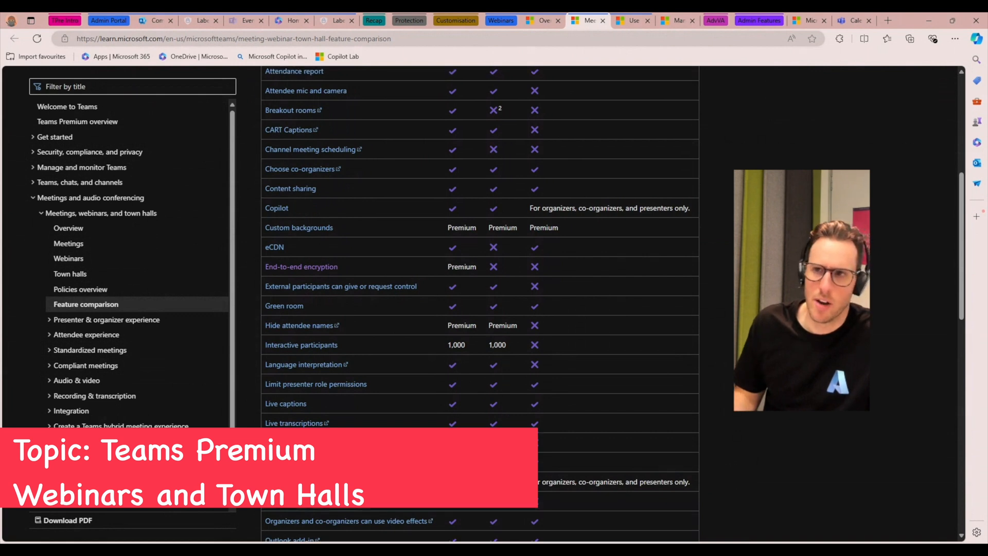
pyautogui.scroll(3)
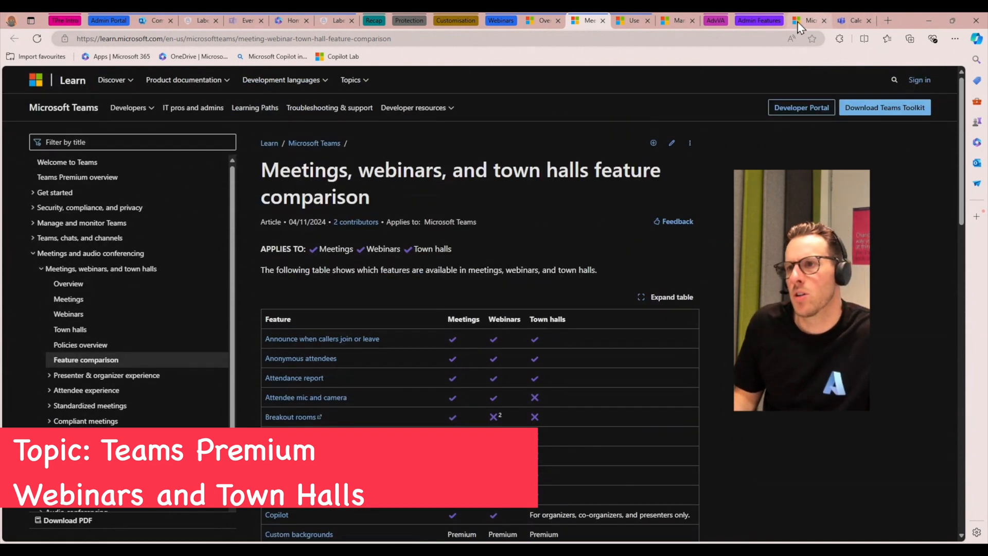
# From the Teams calendar, create a new event using the Webinar template.
pyautogui.click(852, 20)
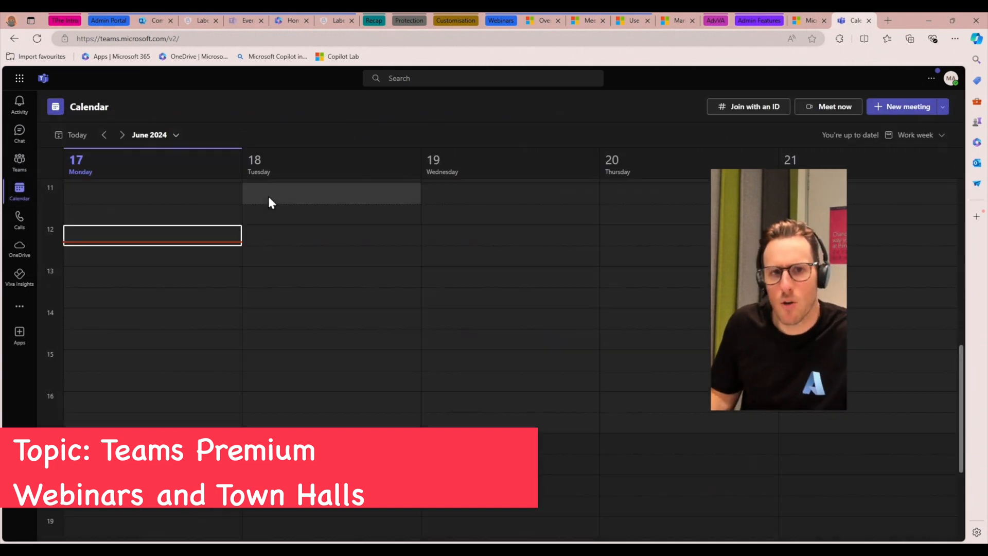
pyautogui.click(943, 107)
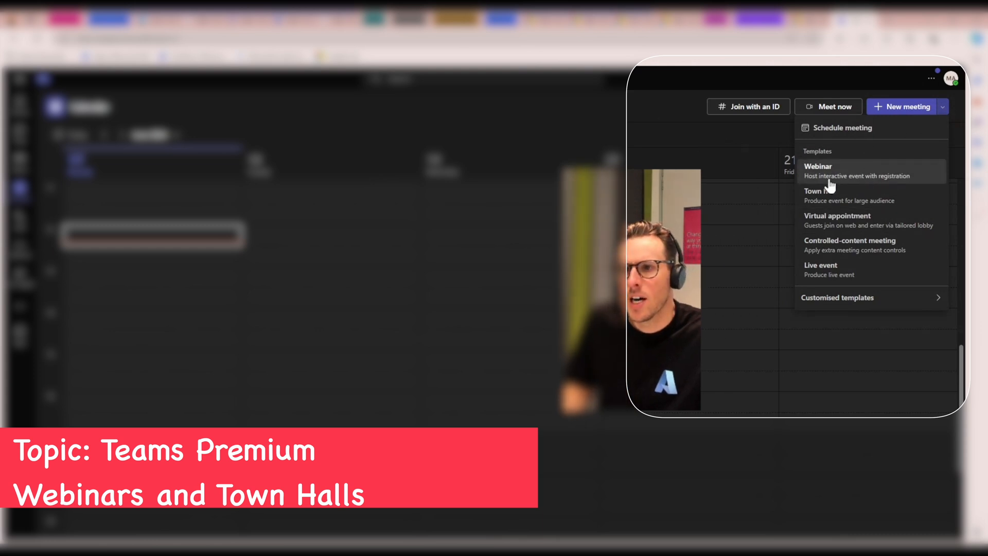
pyautogui.click(819, 171)
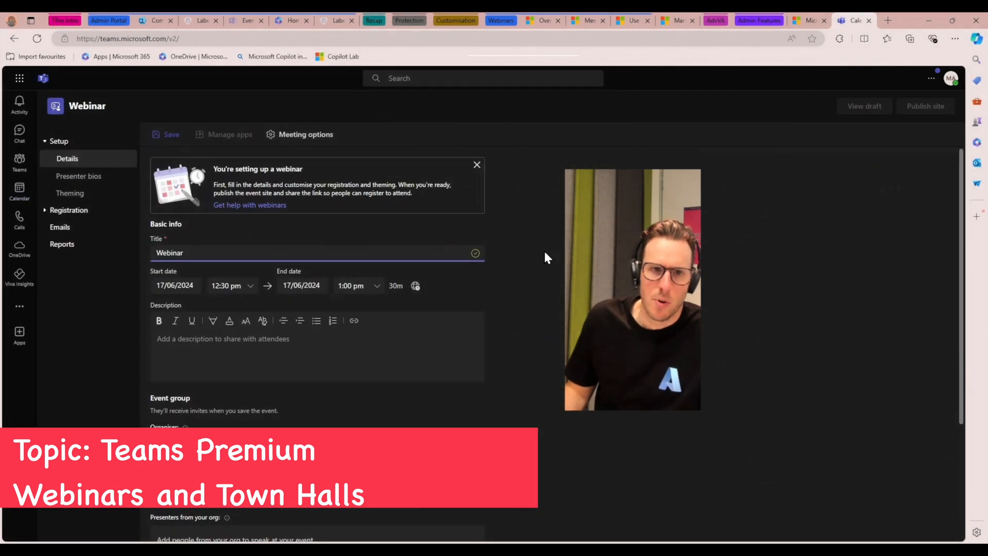
# Add Corey as webinar co-organiser and apply the webinar's meeting options.
pyautogui.scroll(-3)
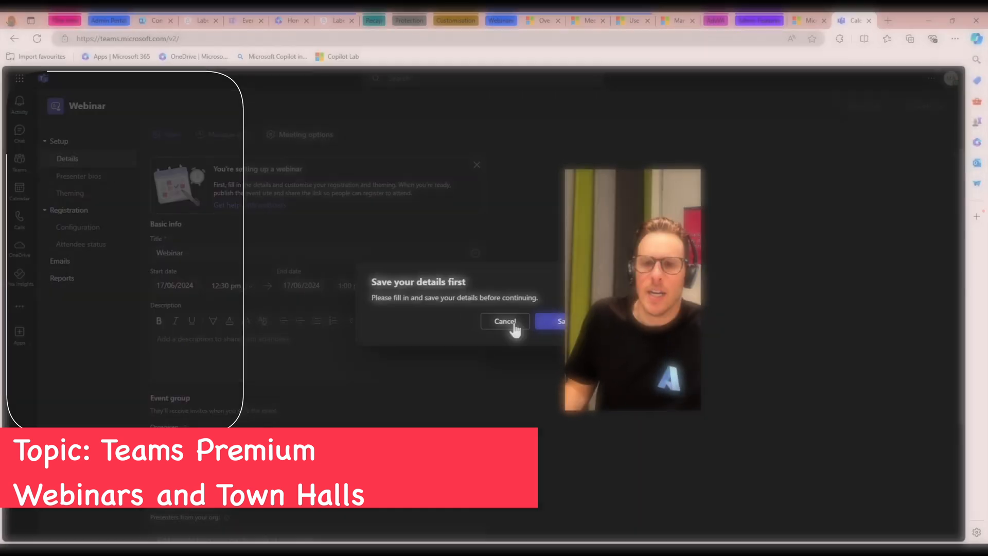
pyautogui.click(505, 322)
pyautogui.write('Test')
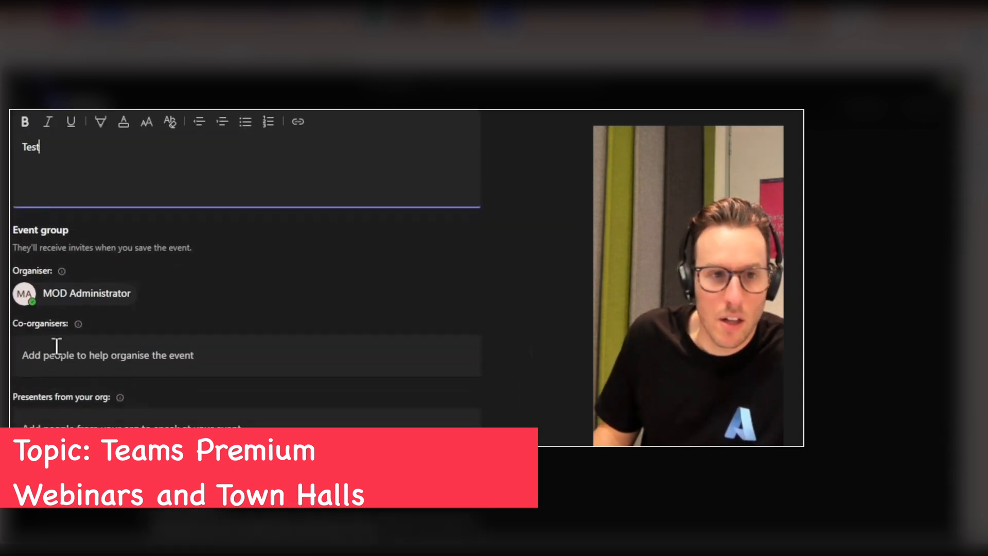
pyautogui.write('corey')
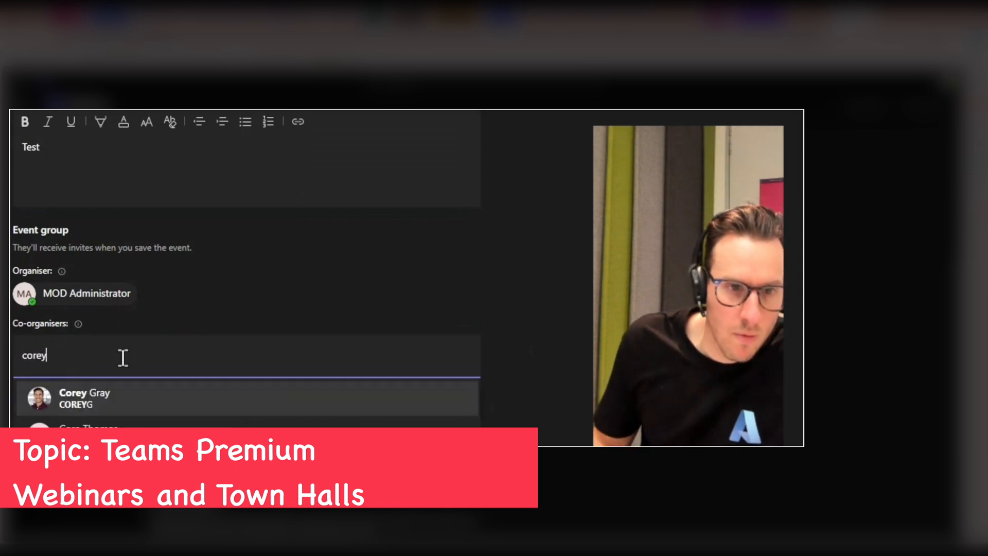
pyautogui.click(84, 397)
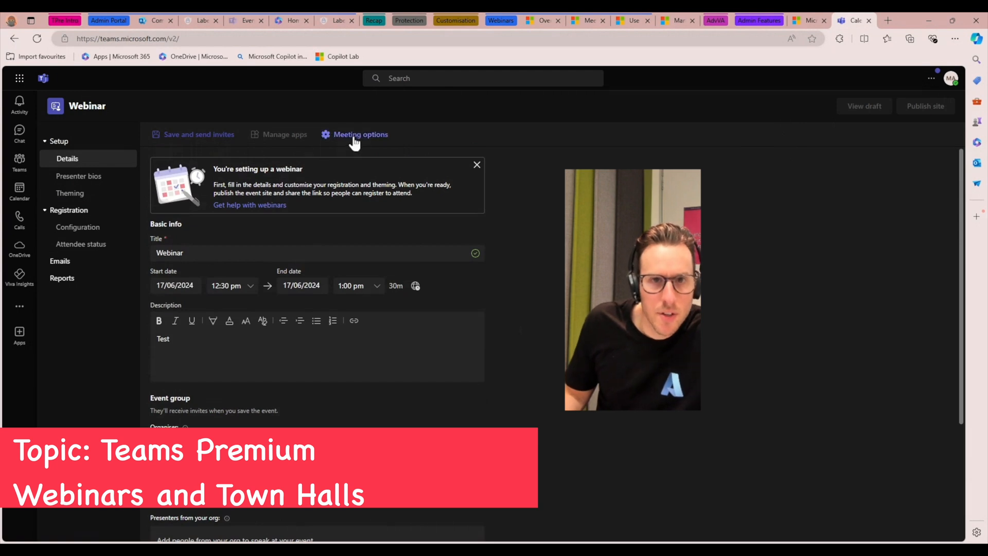
pyautogui.click(360, 134)
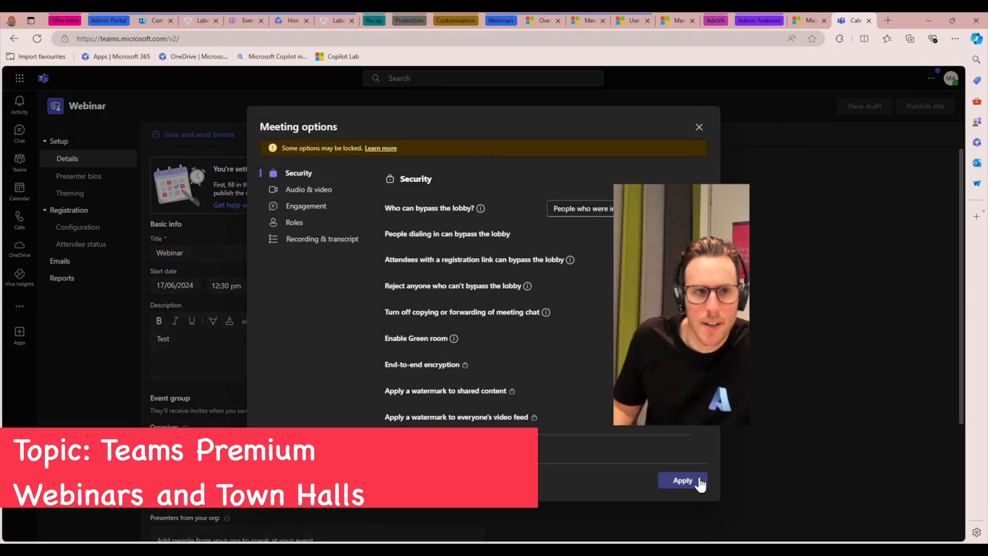
pyautogui.click(683, 480)
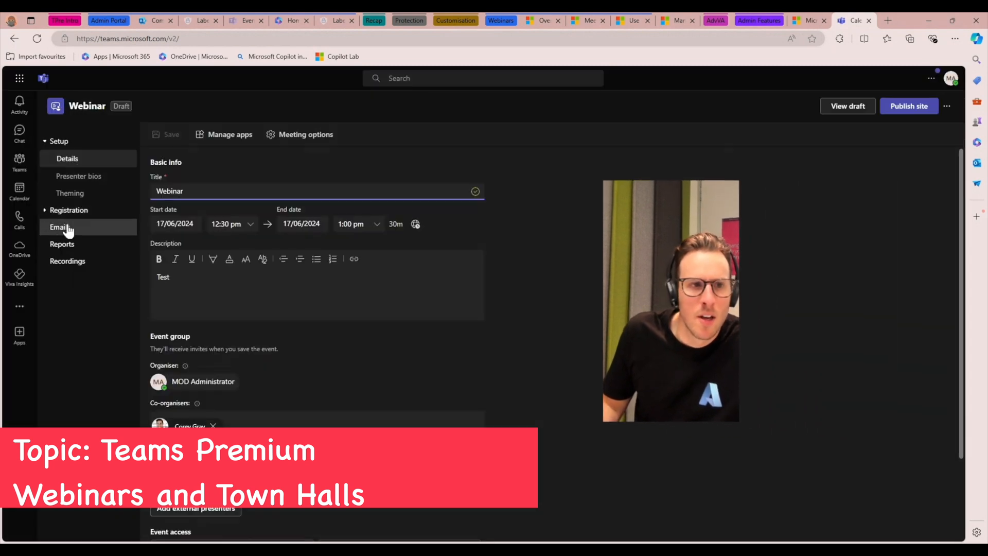
# Review the webinar's Theming page, then open the Registration Emails list.
pyautogui.click(60, 226)
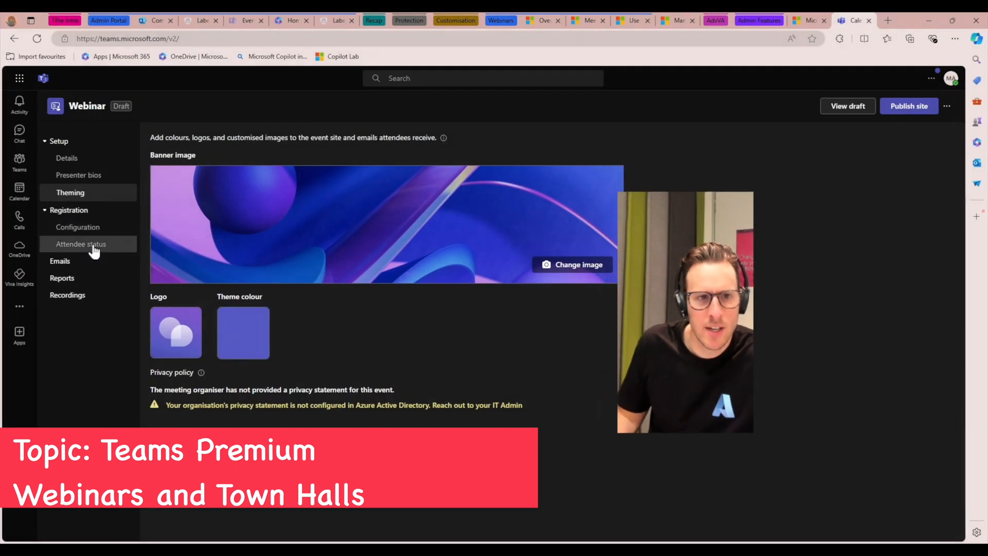
pyautogui.click(60, 260)
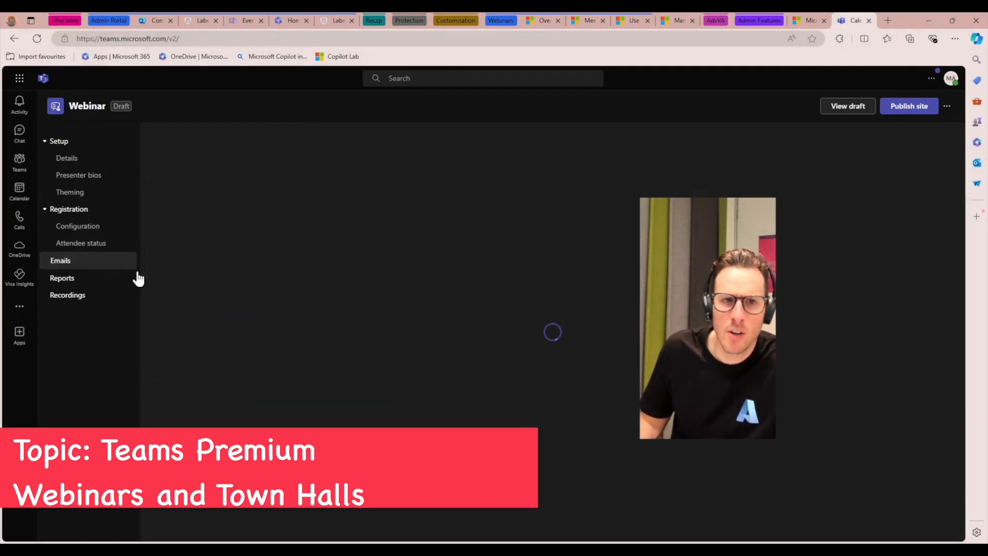
pyautogui.click(59, 260)
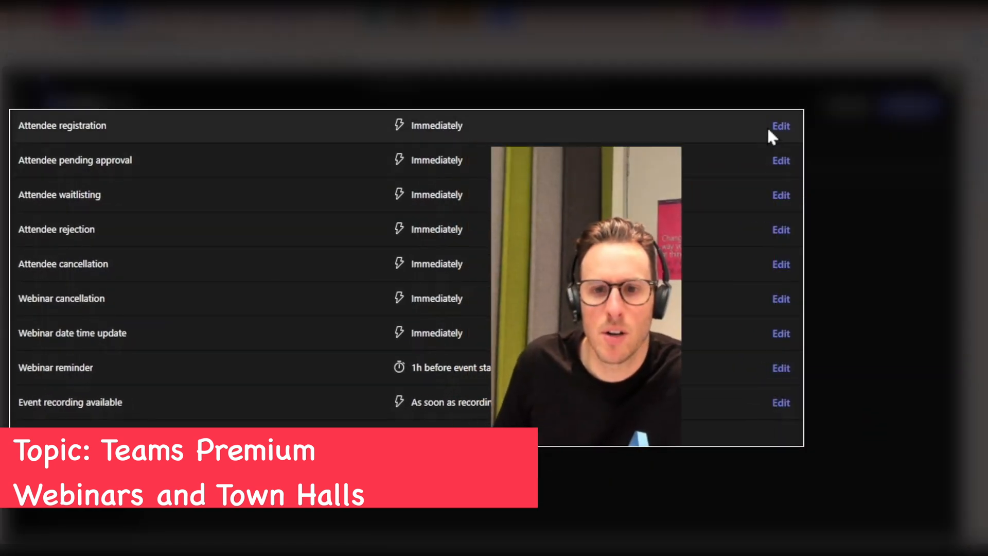
# Close an unneeded older Edge tab while keeping the Teams Emails page open.
pyautogui.click(781, 125)
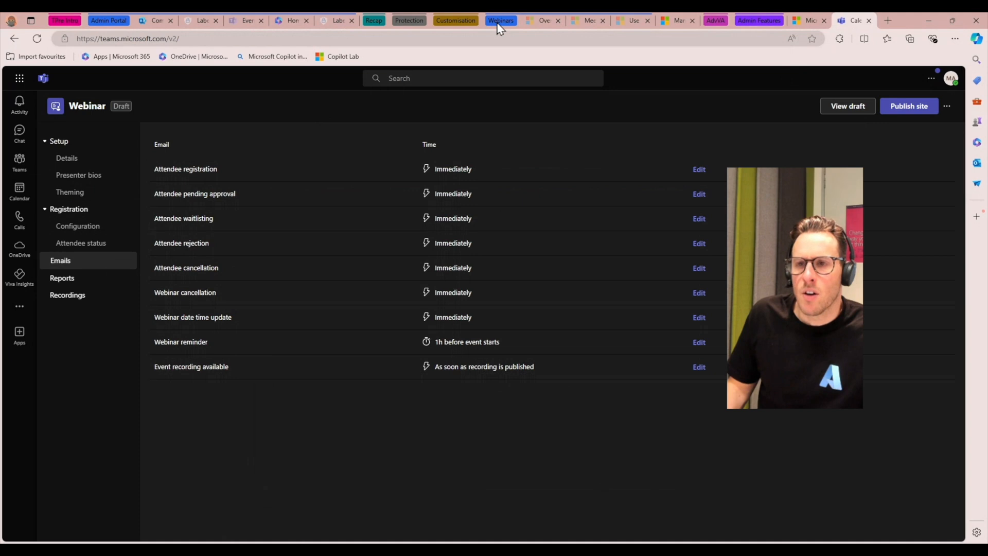
pyautogui.moveTo(715, 34)
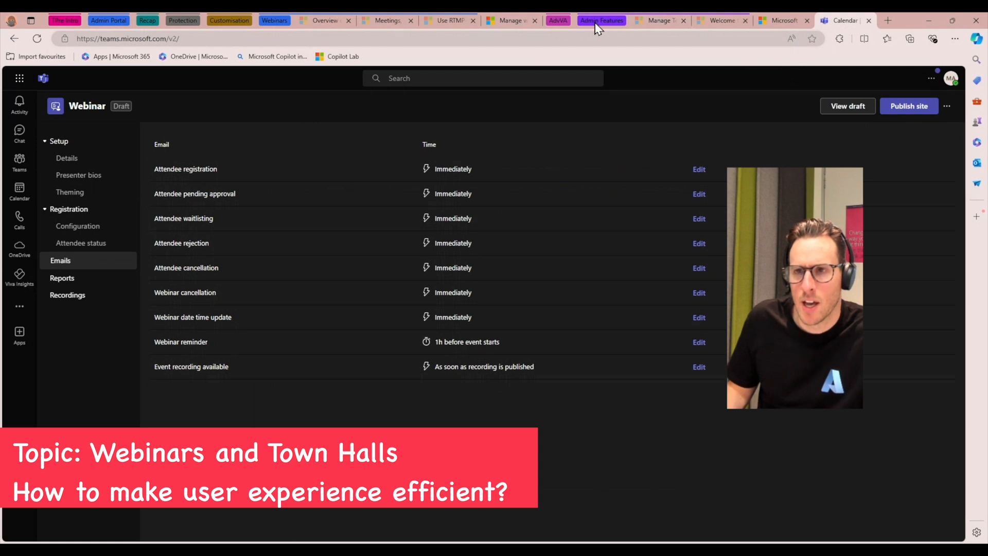
# Switch back to the tab with the Learn feature comparison article.
pyautogui.click(386, 20)
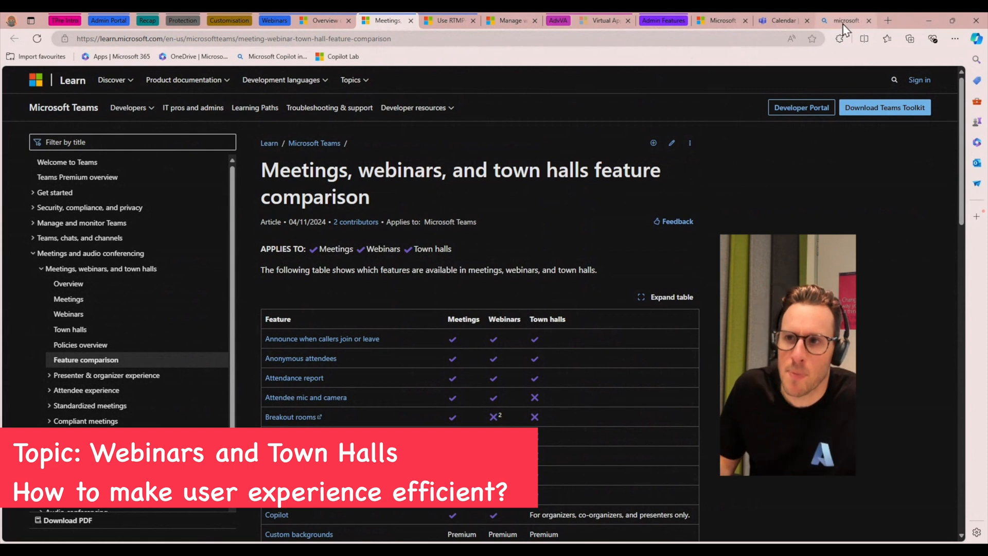
# Open the 'Welcome to Microsoft eCDN | Microsoft Learn' result from the 'microsoft ecdn' Bing search.
pyautogui.click(845, 20)
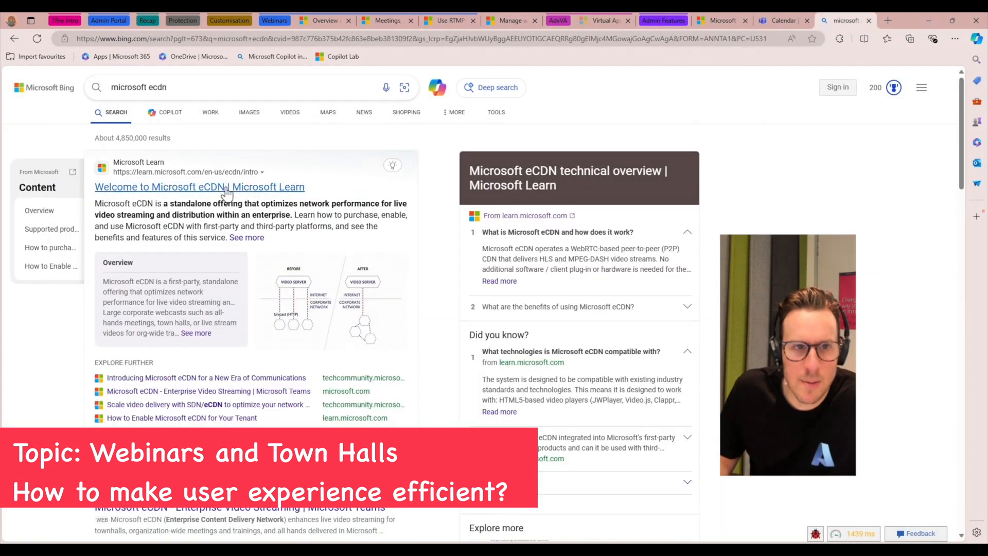
pyautogui.click(199, 186)
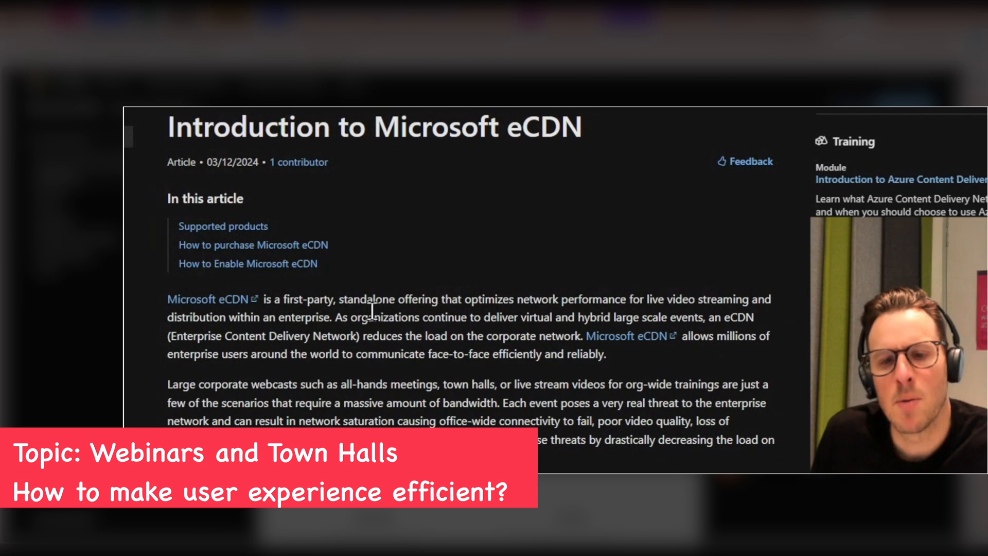
# Scroll the eCDN introduction to the unicast versus peer-assisted BEFORE/AFTER diagram.
pyautogui.scroll(-3)
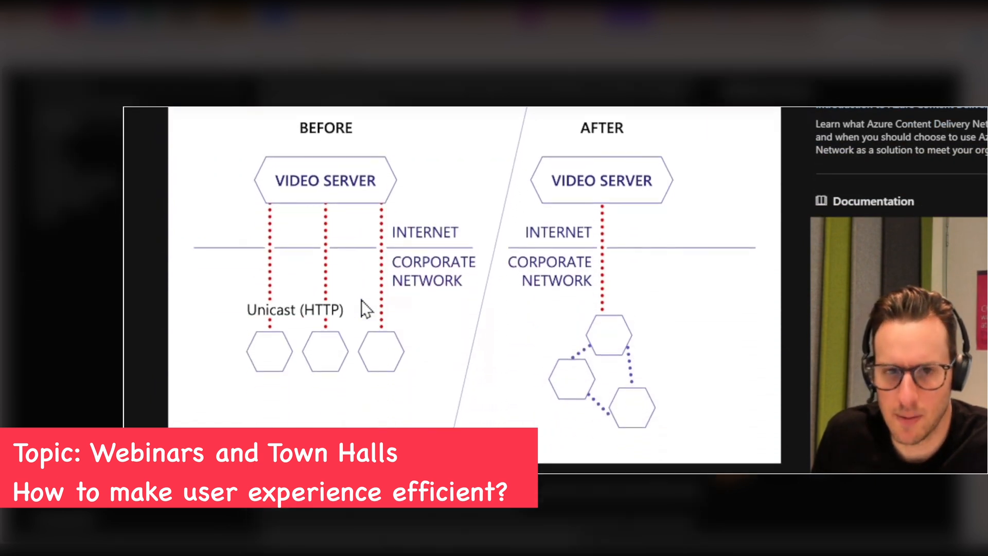
pyautogui.moveTo(378, 155)
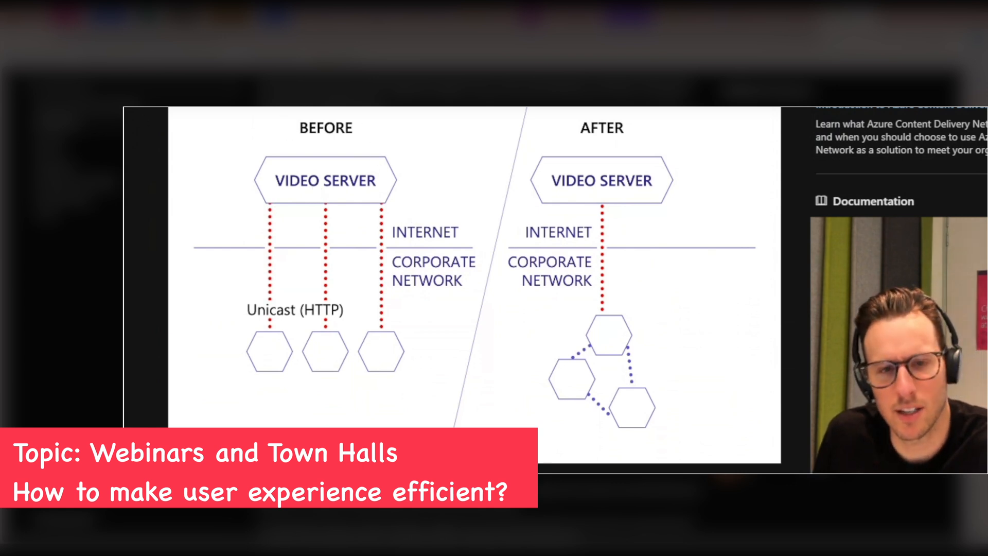
pyautogui.moveTo(379, 365)
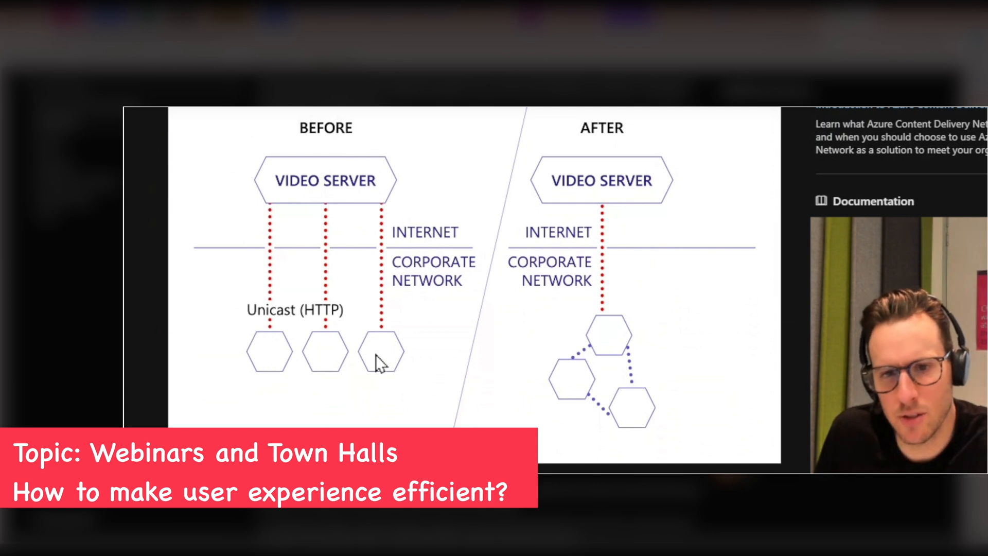
pyautogui.moveTo(263, 199)
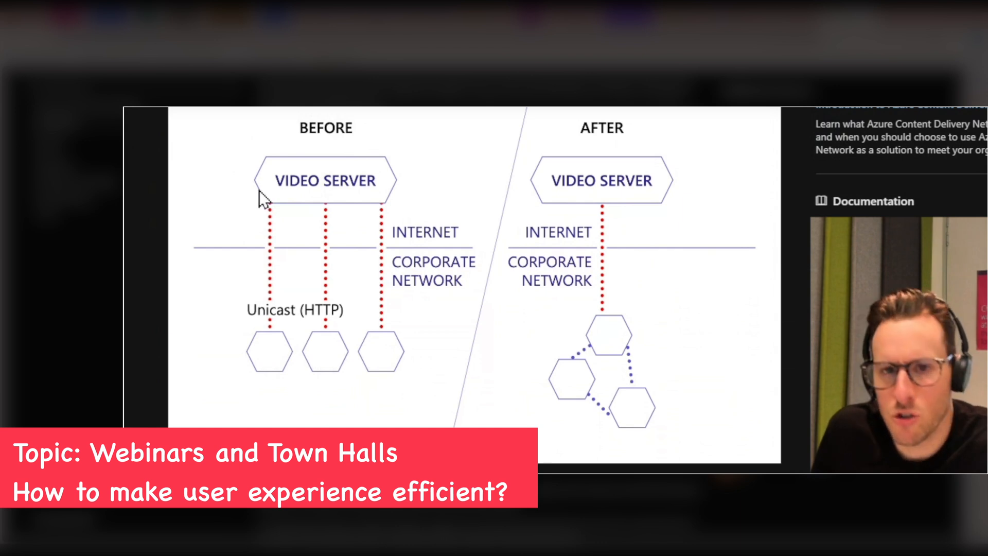
pyautogui.moveTo(404, 192)
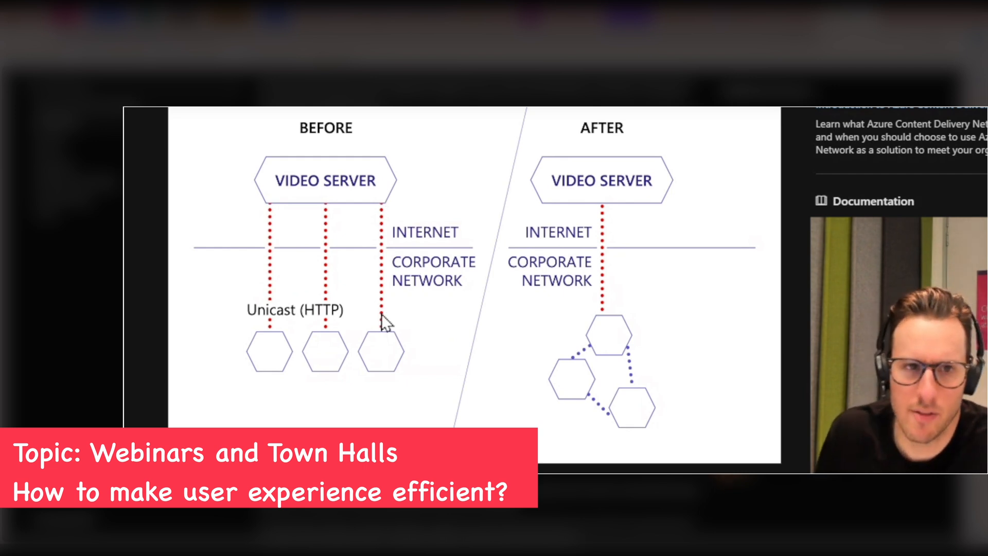
pyautogui.moveTo(333, 177)
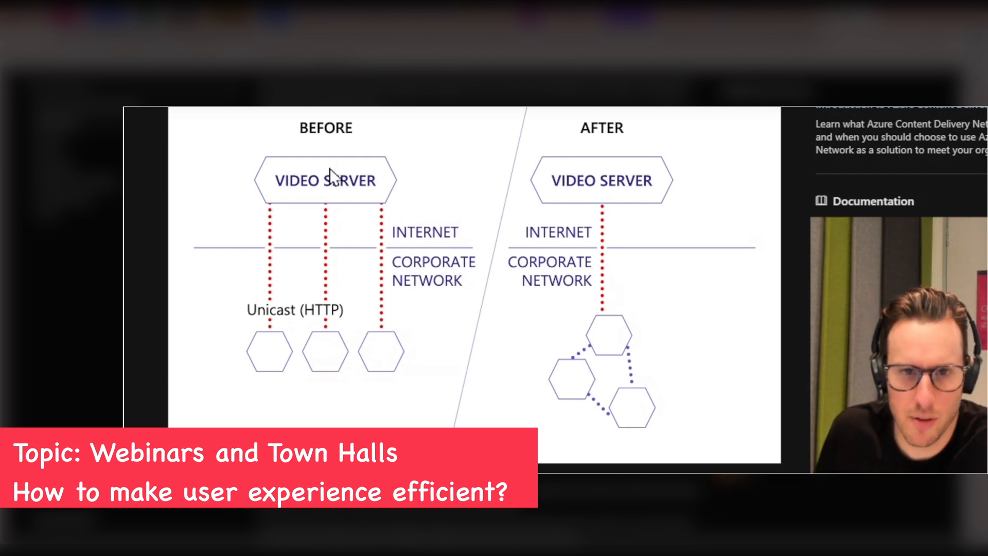
pyautogui.moveTo(273, 191)
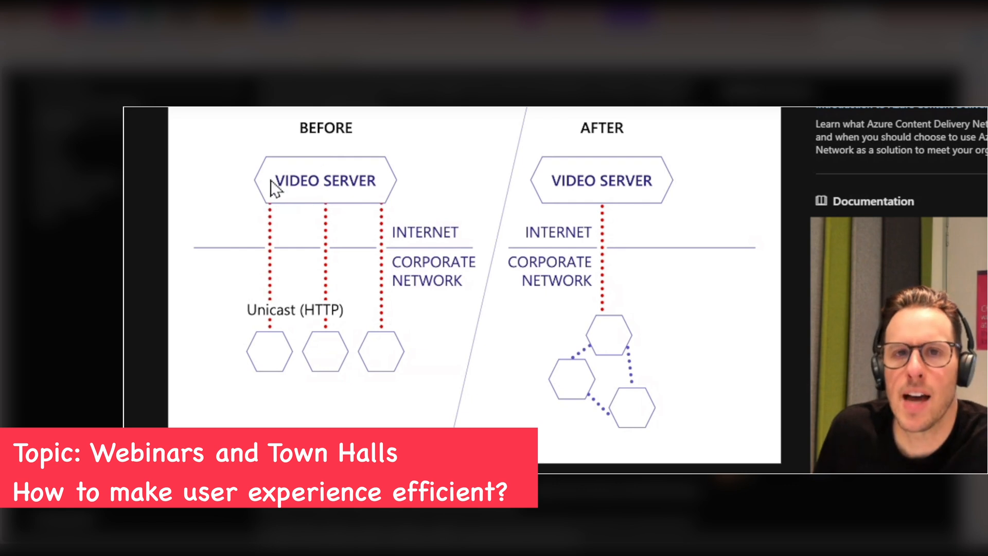
pyautogui.moveTo(696, 176)
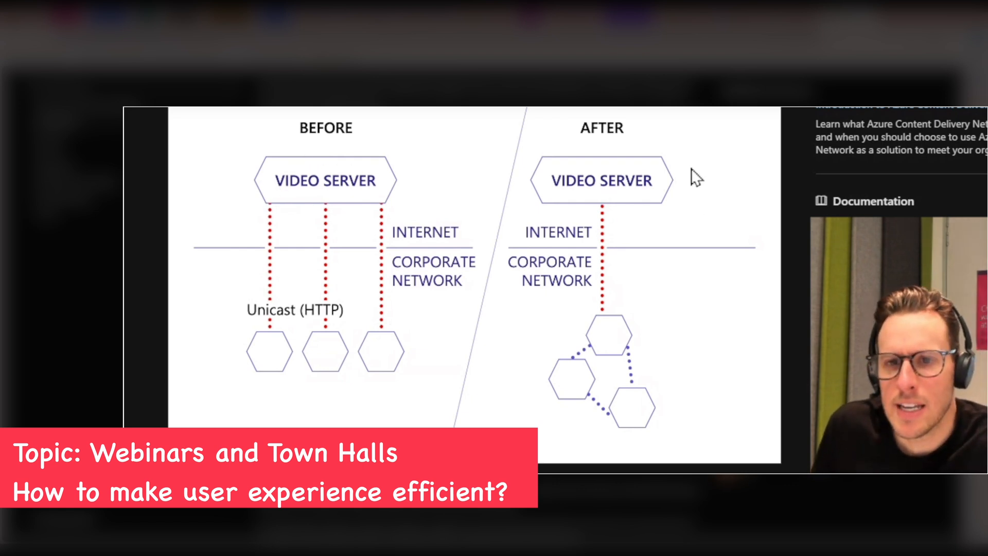
pyautogui.moveTo(698, 232)
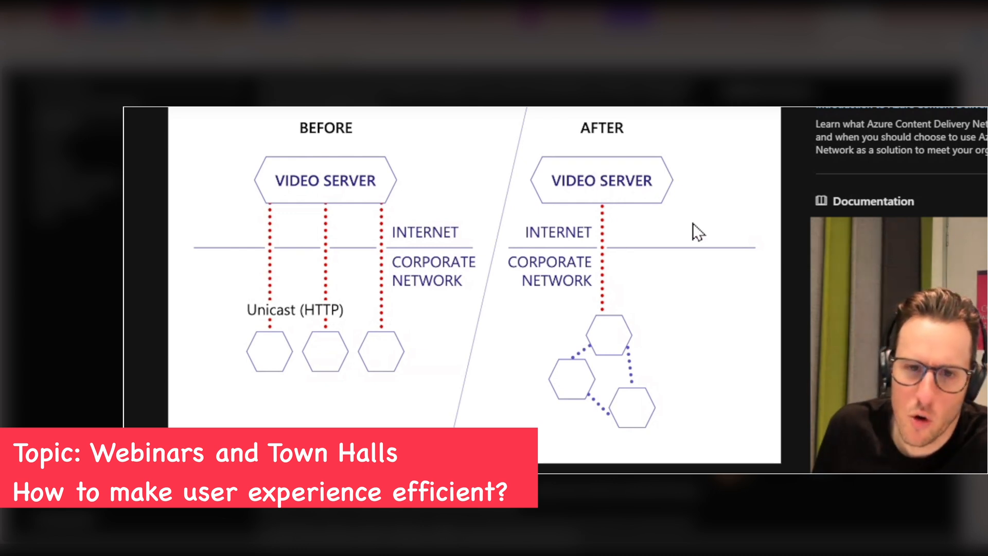
pyautogui.moveTo(801, 222)
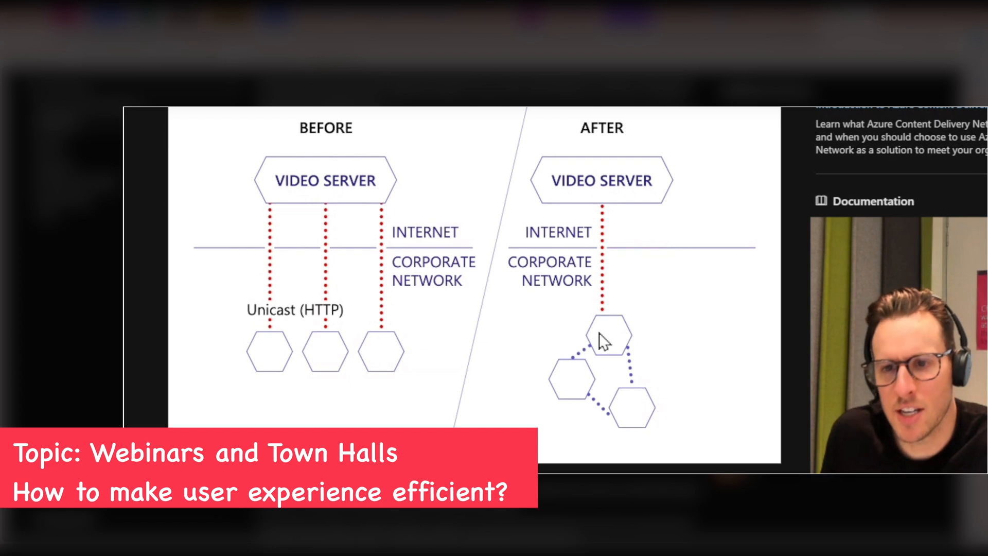
pyautogui.moveTo(601, 264)
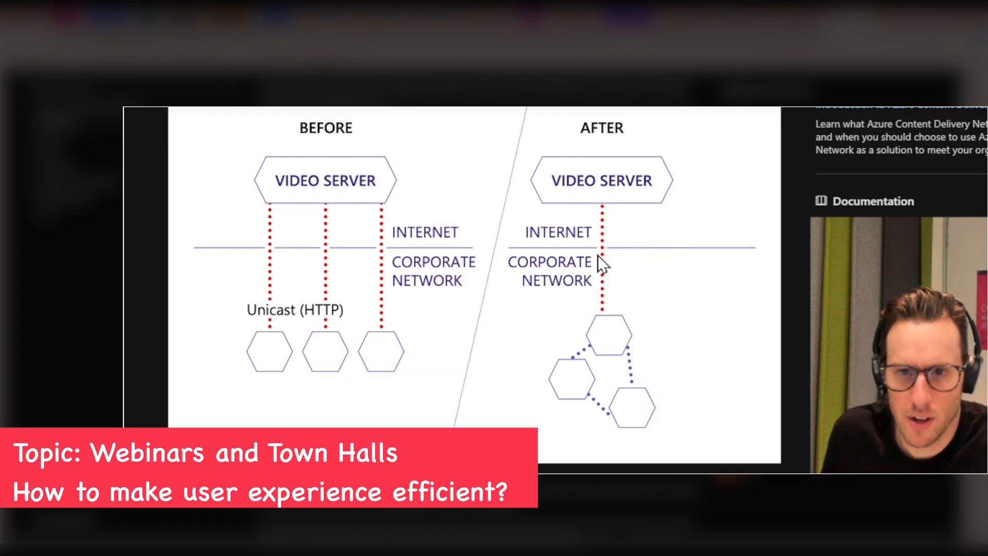
pyautogui.moveTo(599, 318)
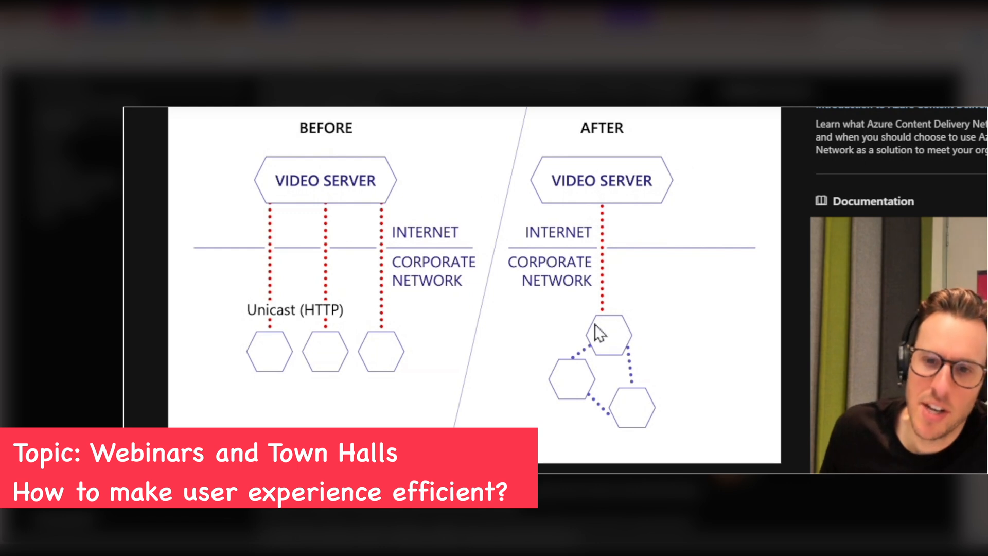
pyautogui.moveTo(649, 401)
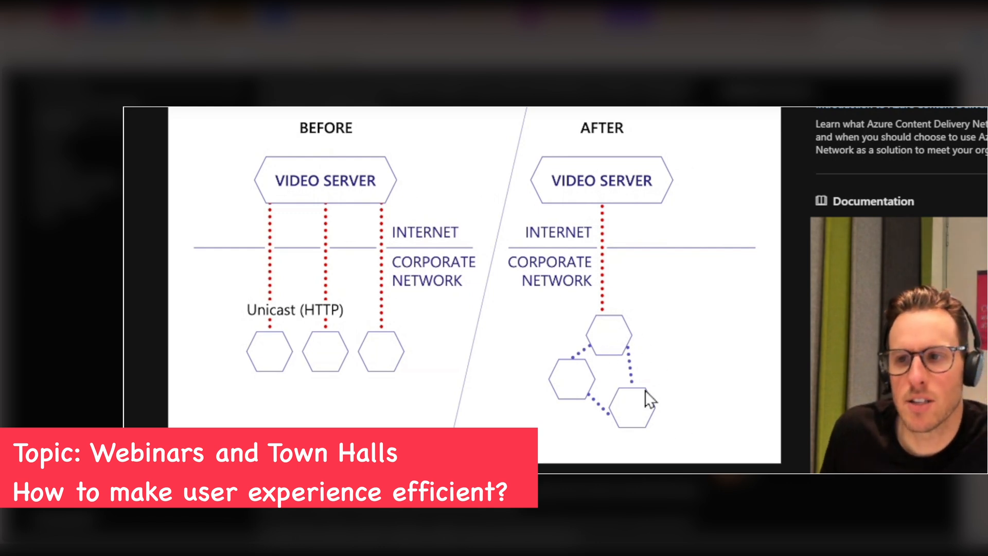
pyautogui.moveTo(683, 354)
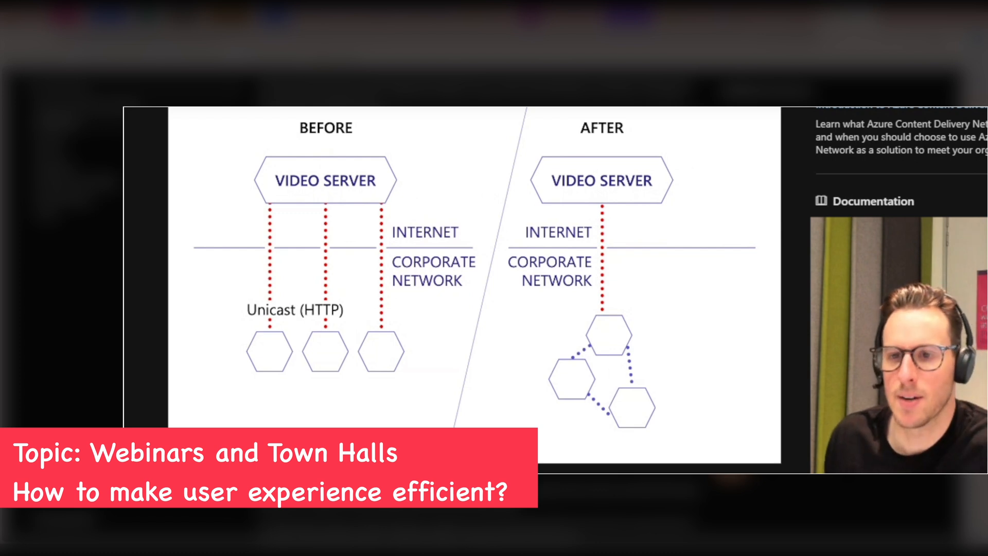
pyautogui.moveTo(585, 394)
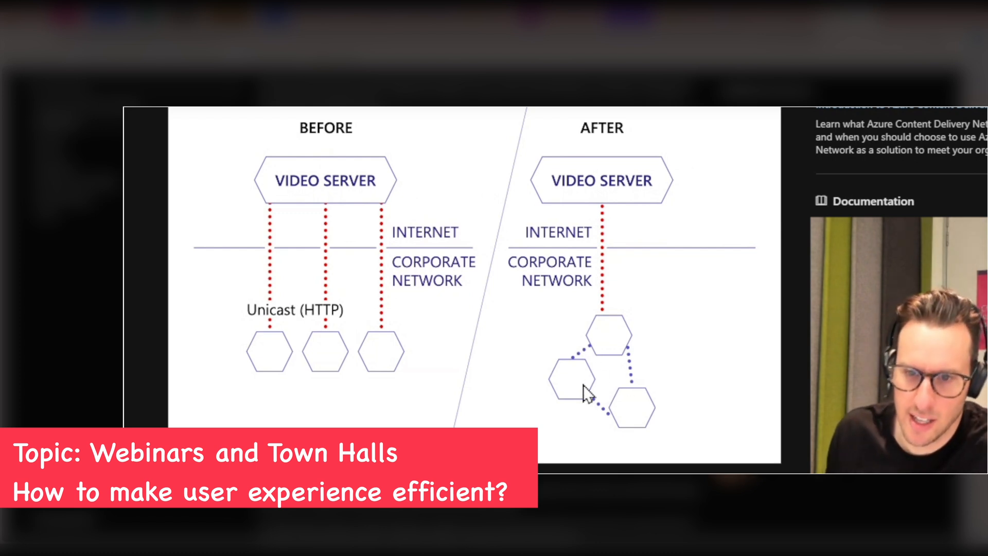
pyautogui.moveTo(595, 382)
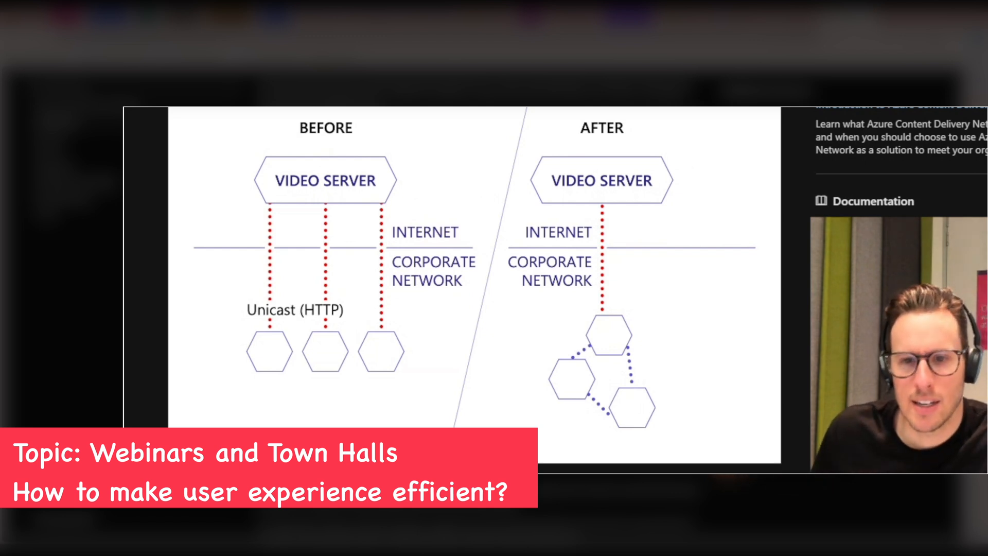
# Highlight 'Teams Town Hall' and 'Teams Live Event' in the eCDN Supported products list.
pyautogui.scroll(-3)
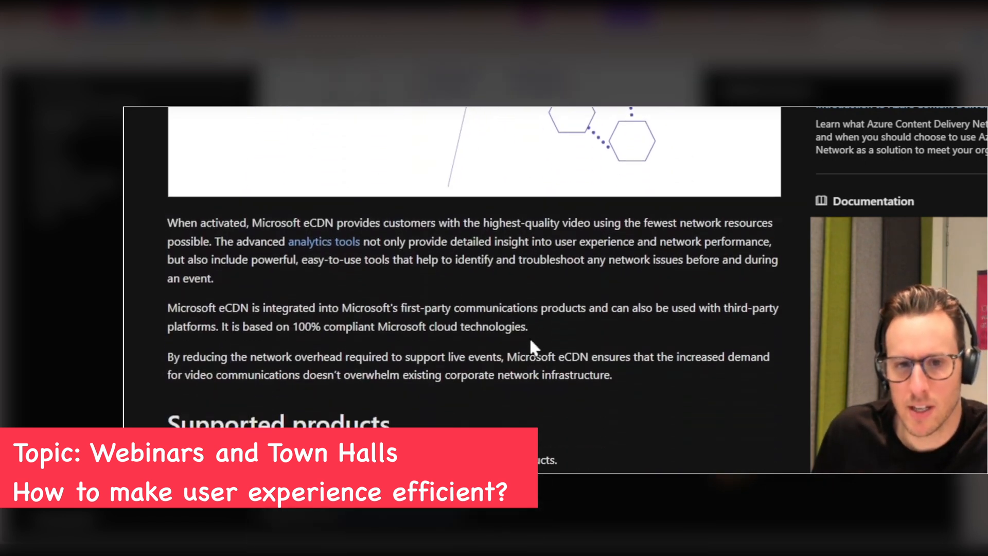
pyautogui.scroll(-3)
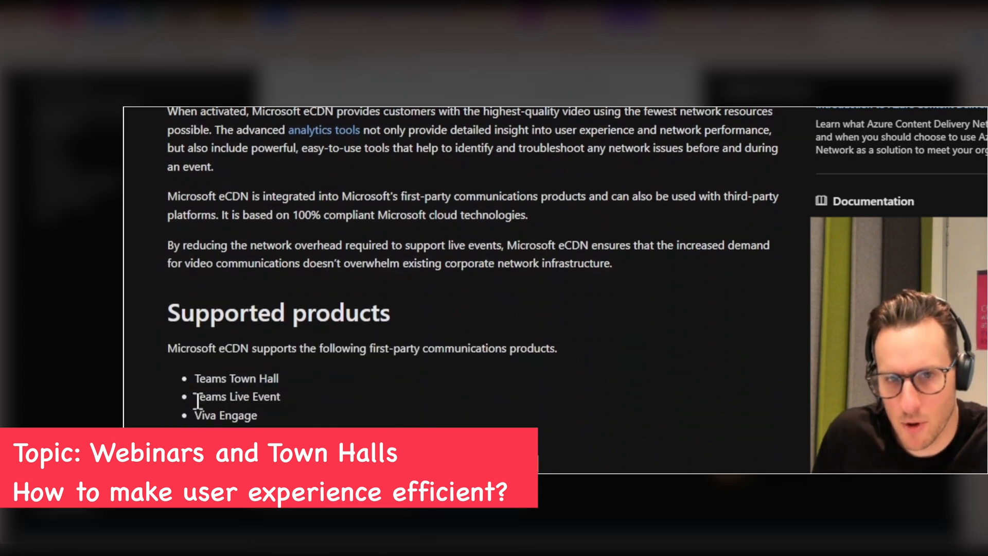
pyautogui.moveTo(194, 378); pyautogui.dragTo(283, 397)
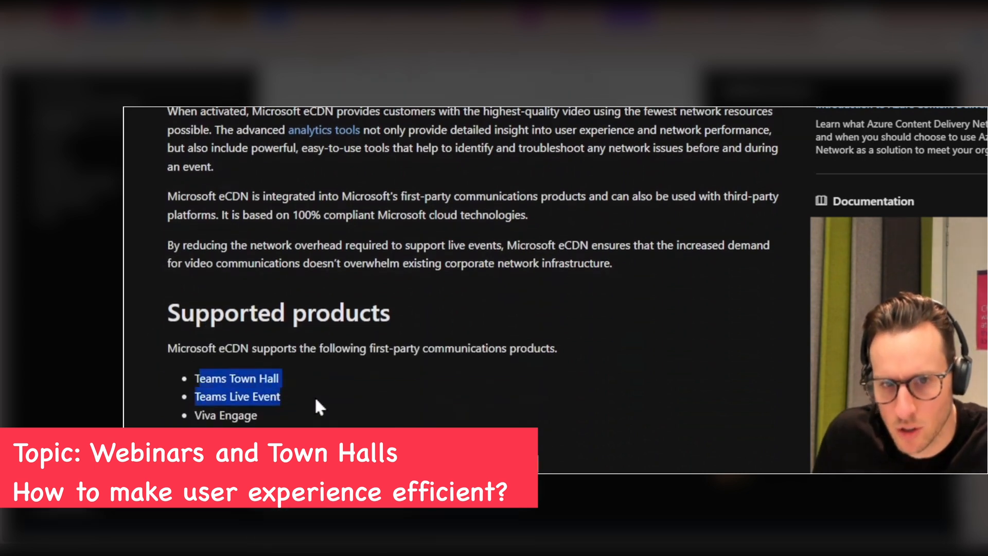